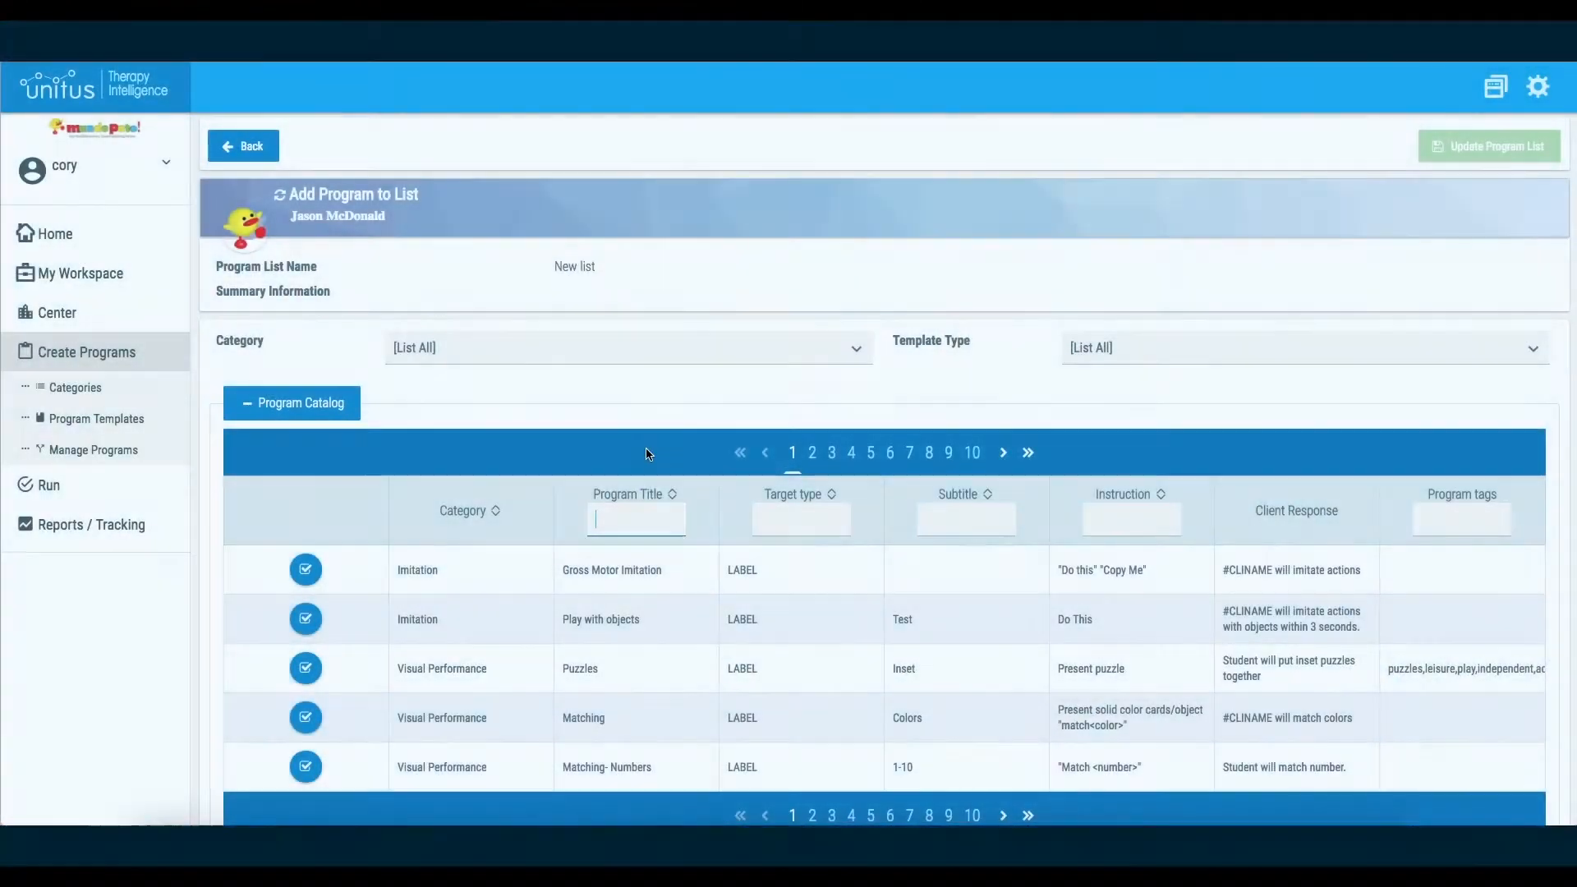
Step: Filter the program catalog by 'hand' and choose Wash Hands to customise
type("hand")
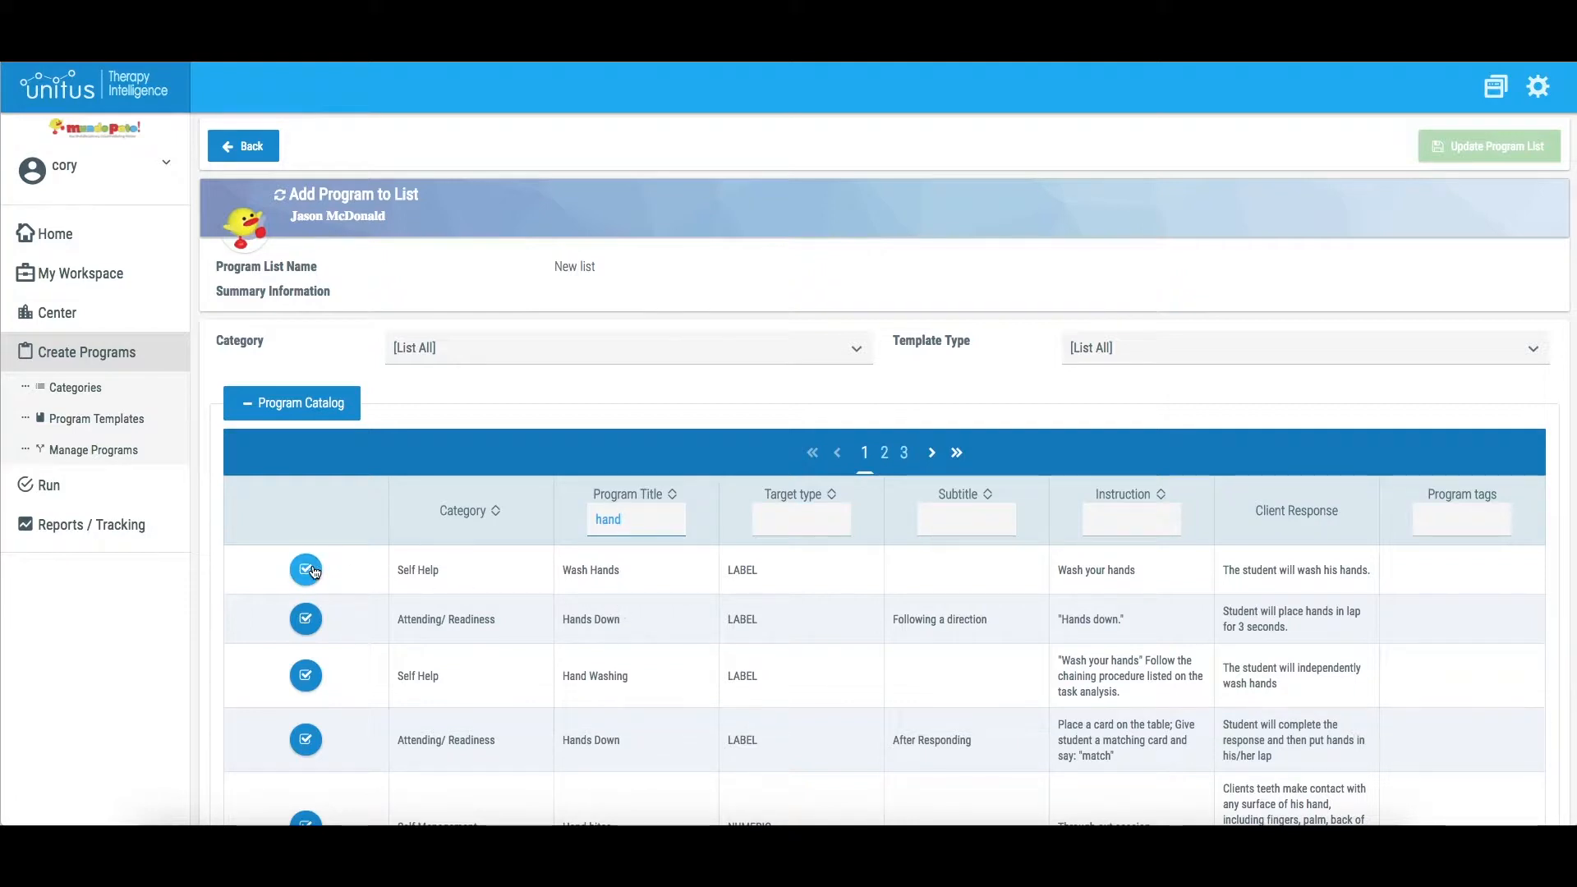
left_click(305, 569)
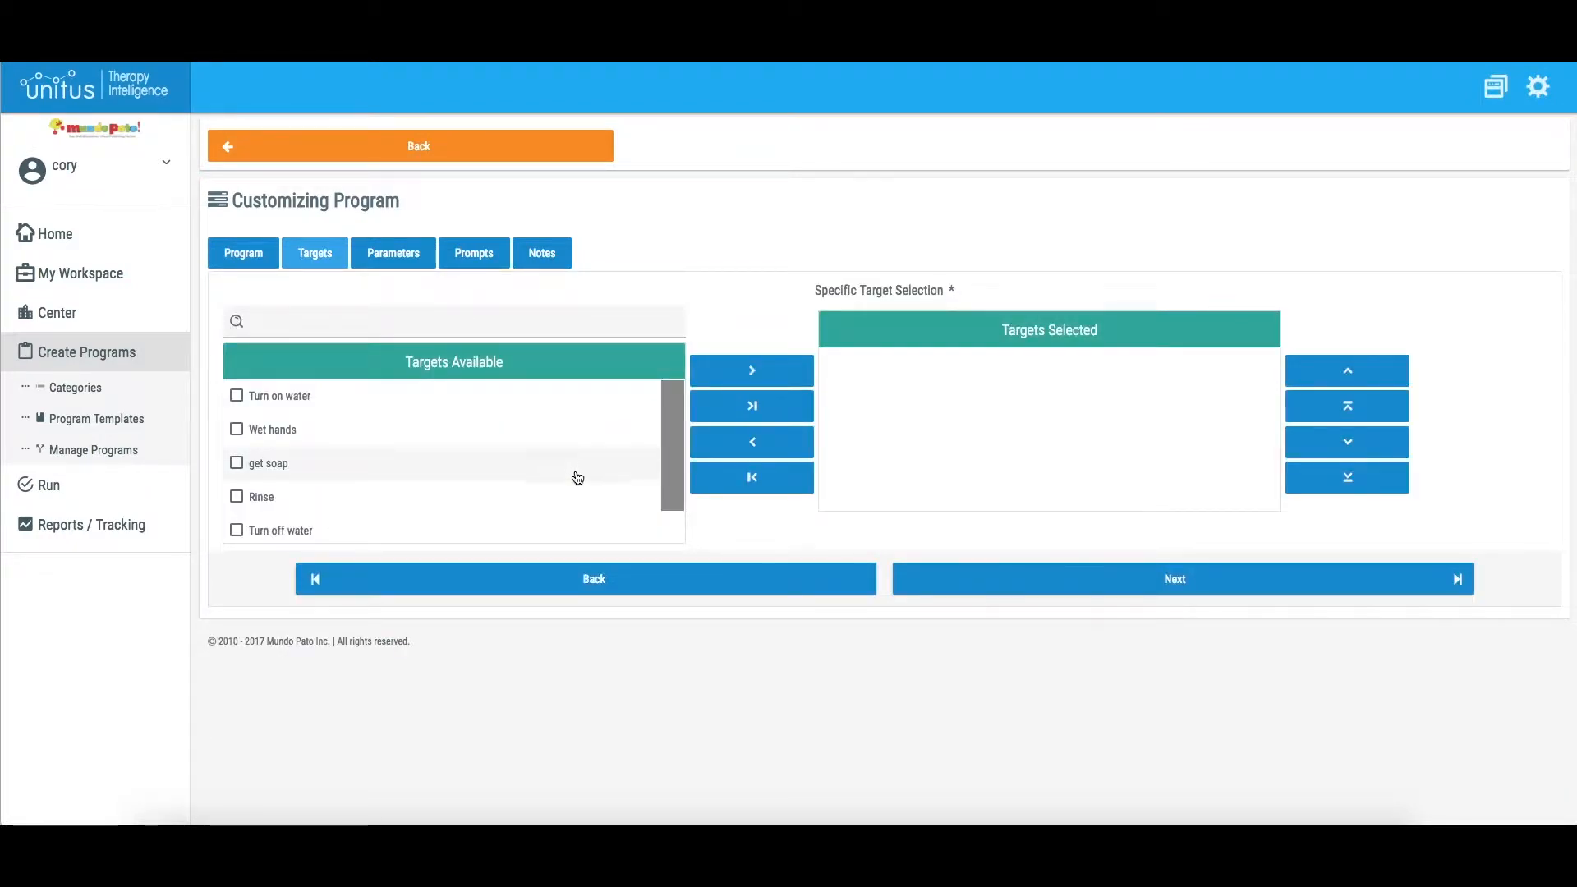
Step: Add all five hand-washing steps as selected targets and continue to parameters
left_click(751, 406)
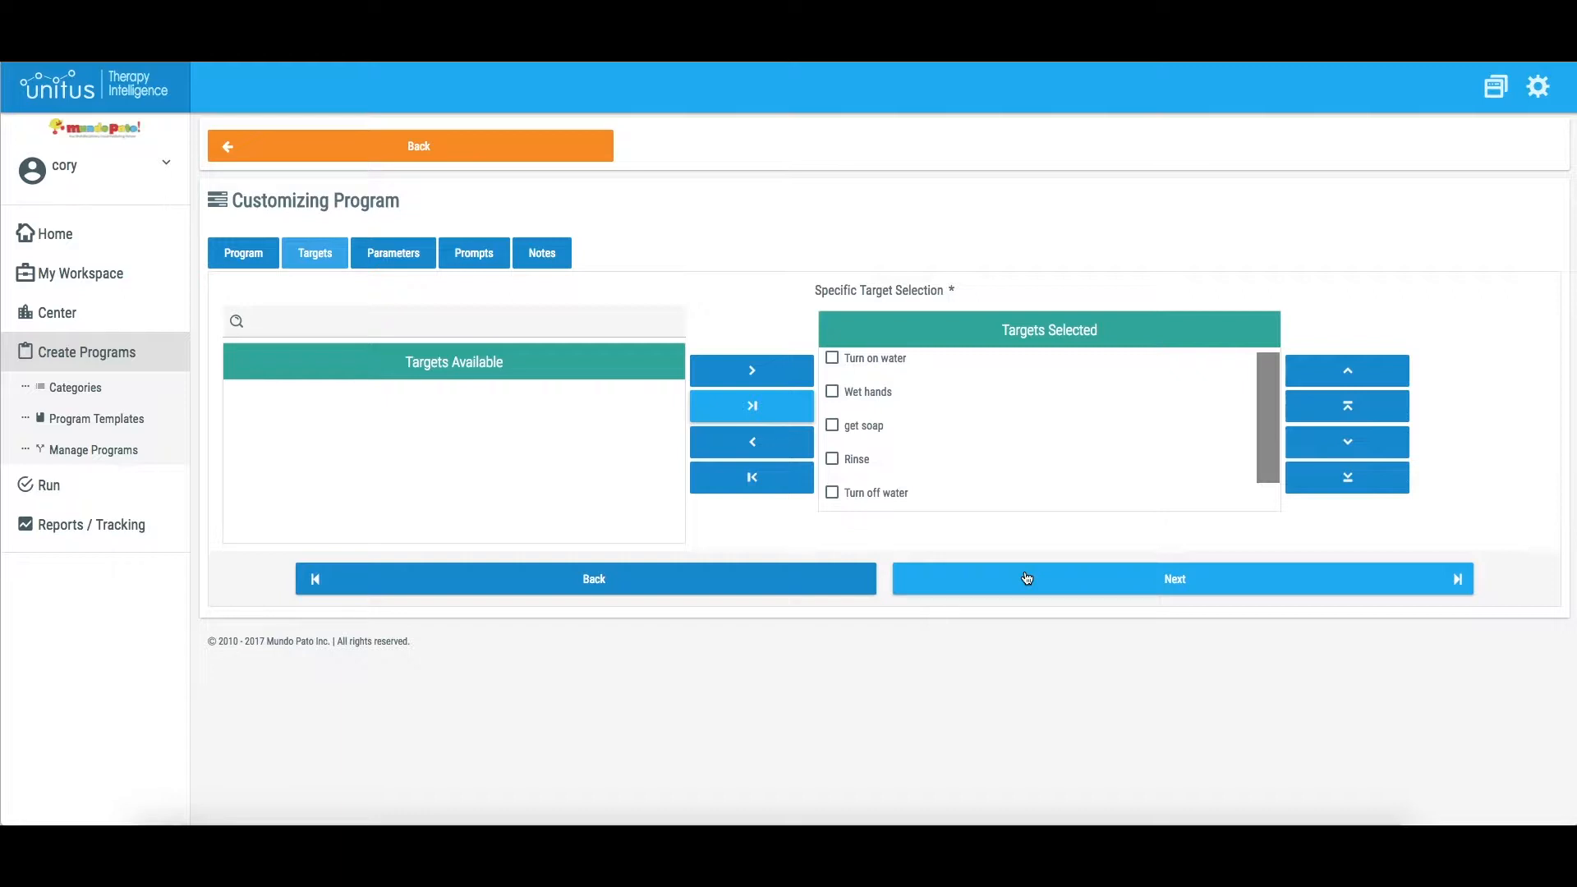
left_click(1181, 578)
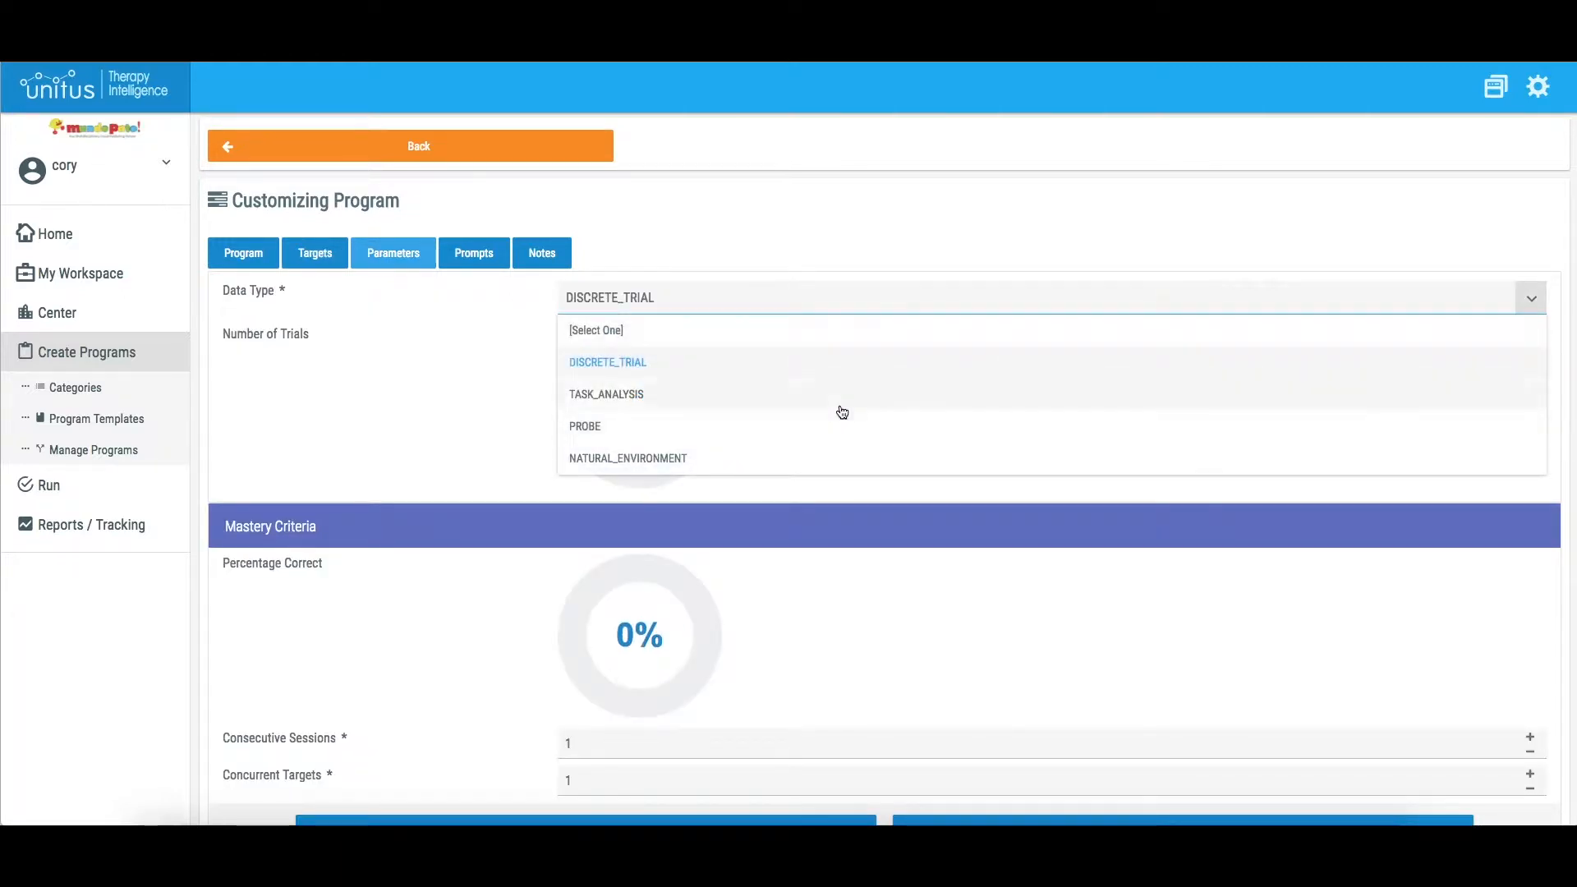
Step: Set data type TASK_ANALYSIS with TOTAL_TASK acquisition (after trying FORWARD_CHAIN) and 90% correct
left_click(606, 392)
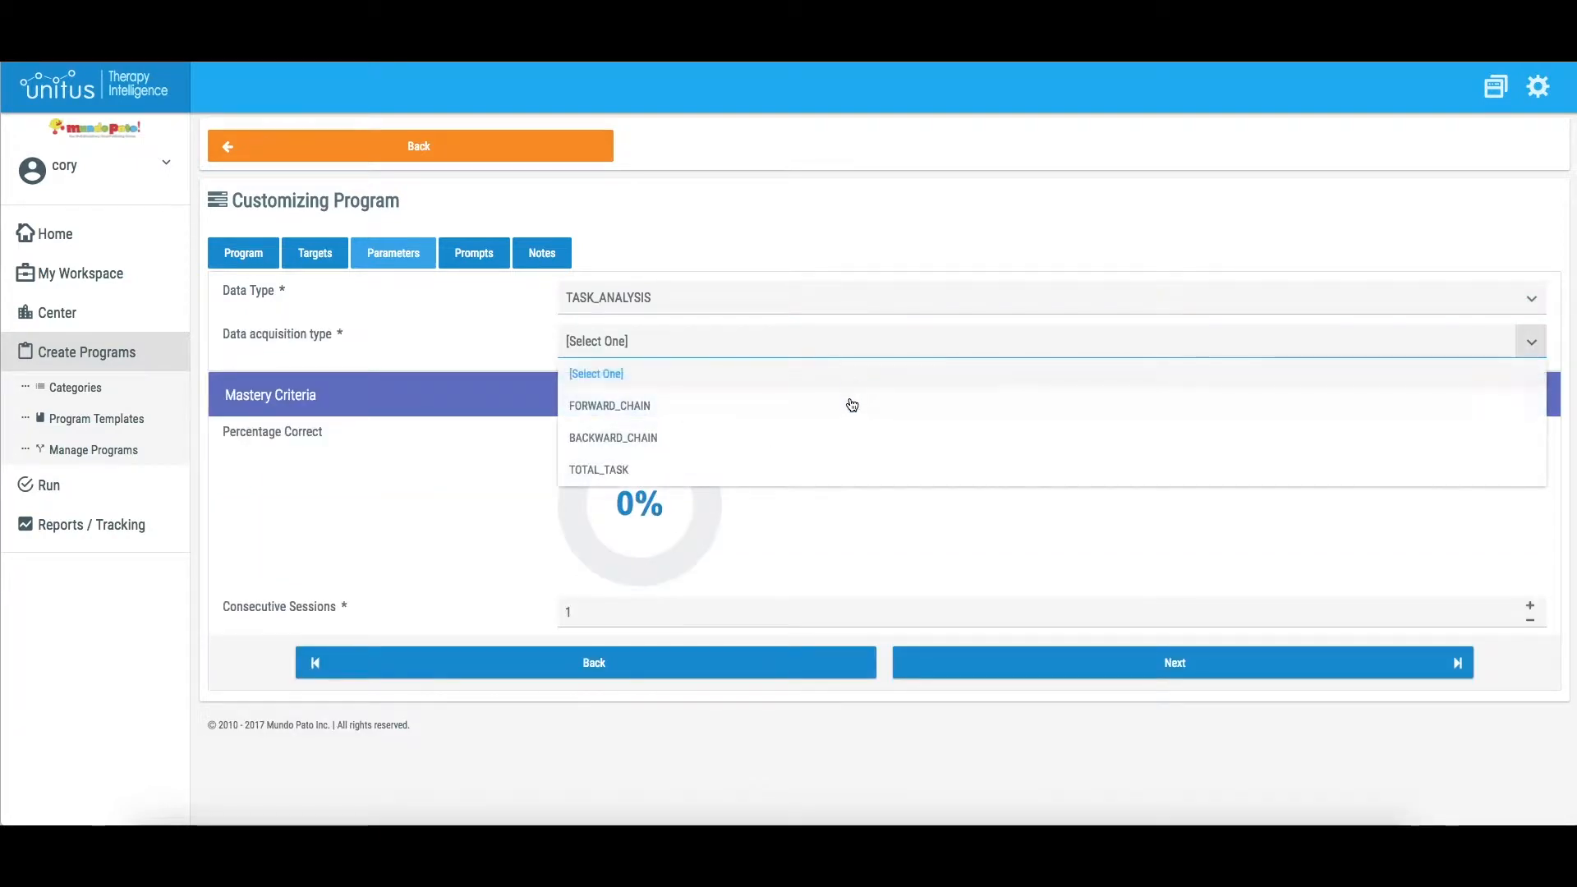
mouse_move(854, 432)
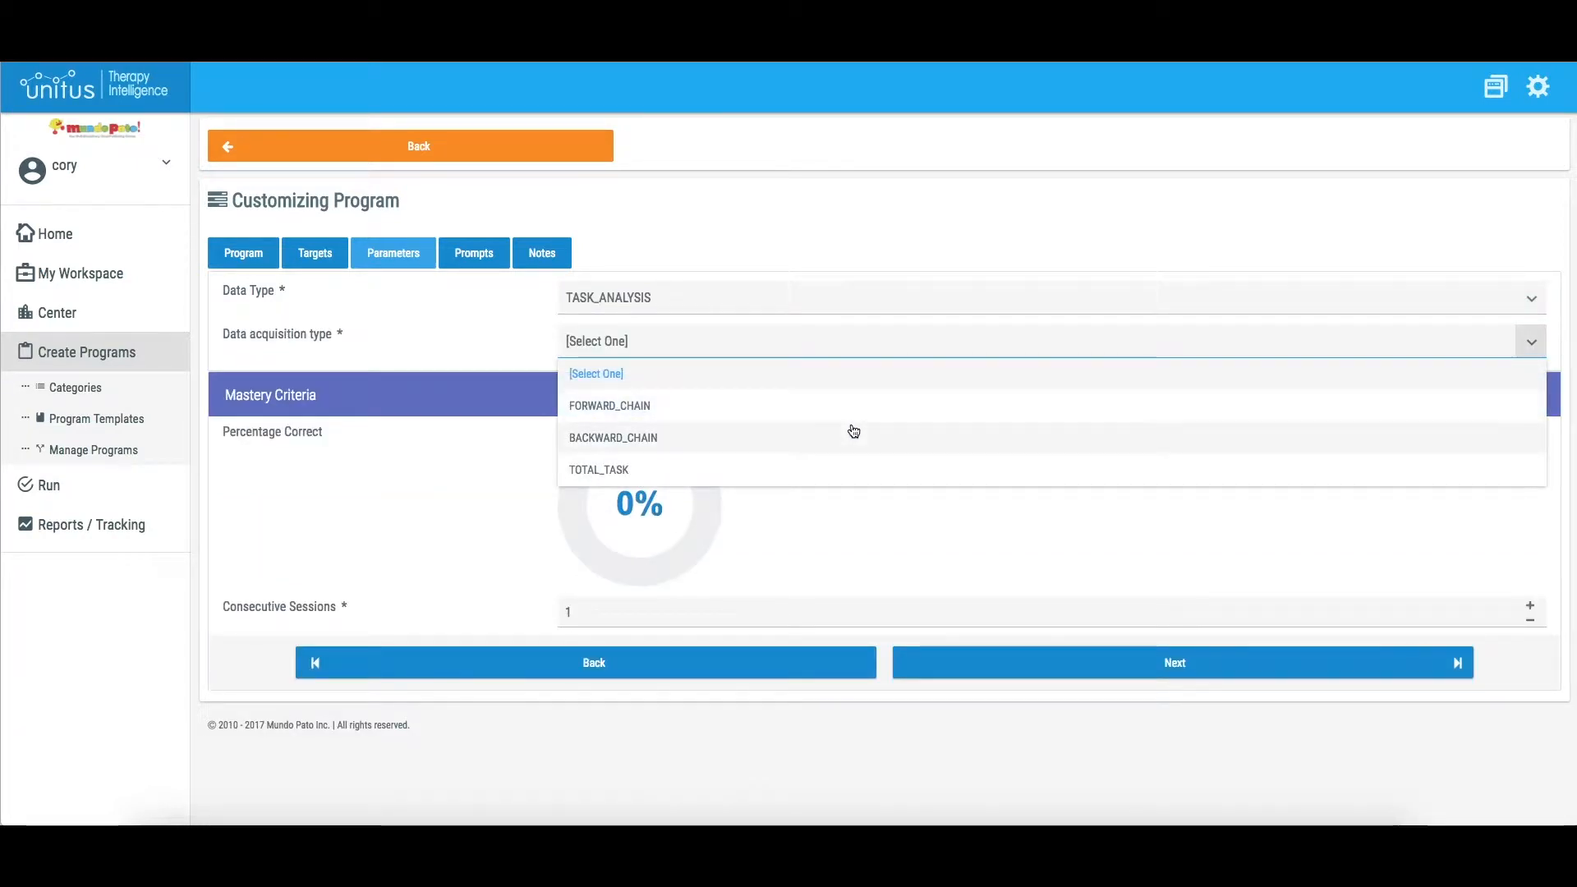
mouse_move(854, 470)
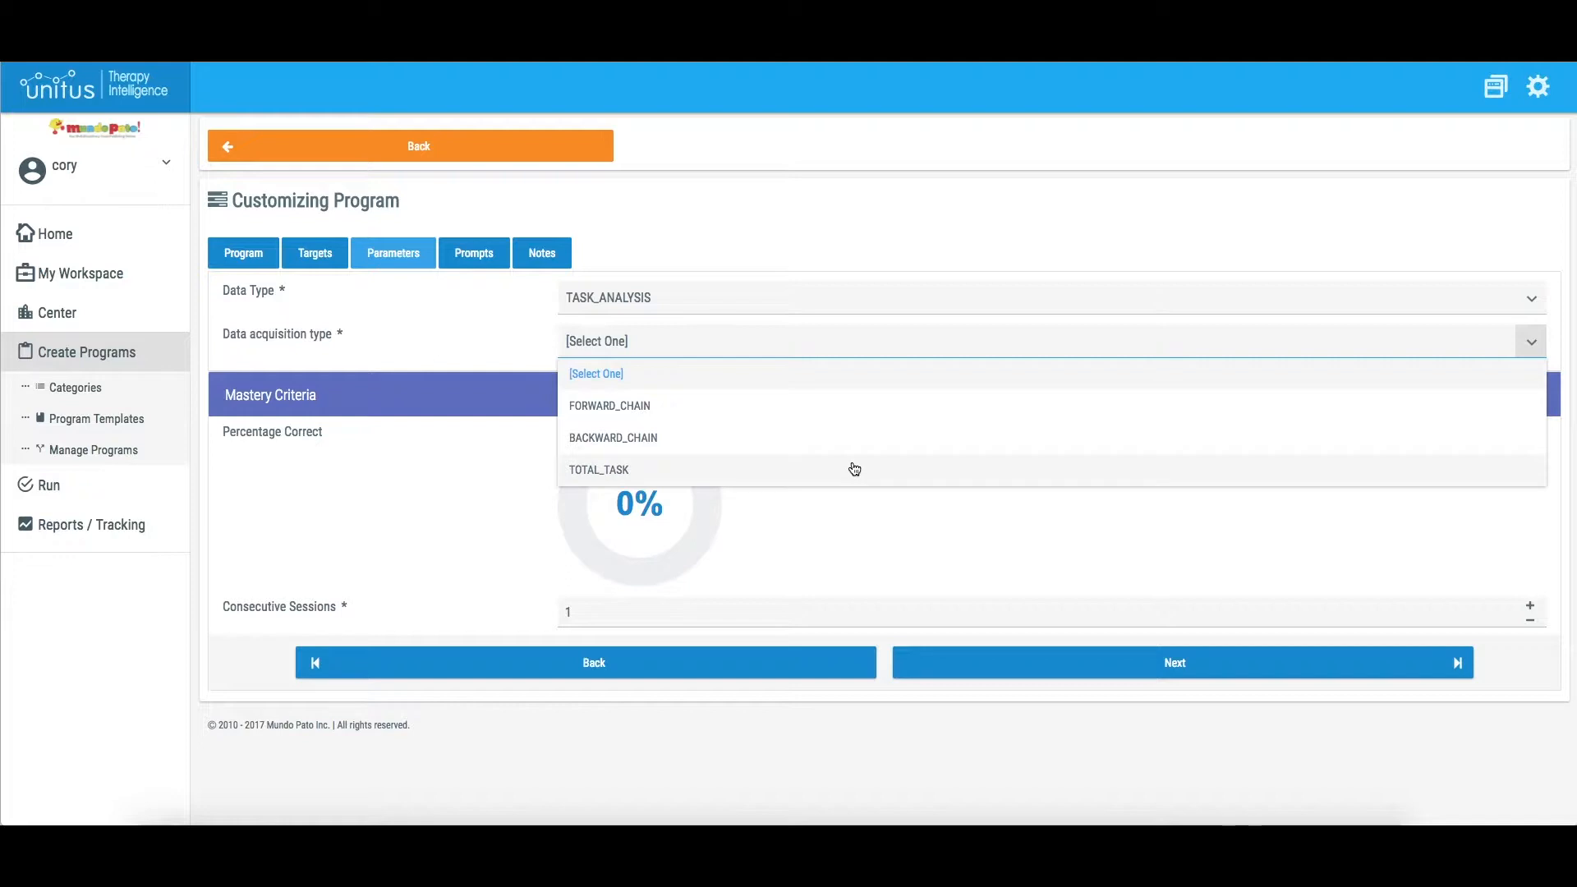
mouse_move(847, 427)
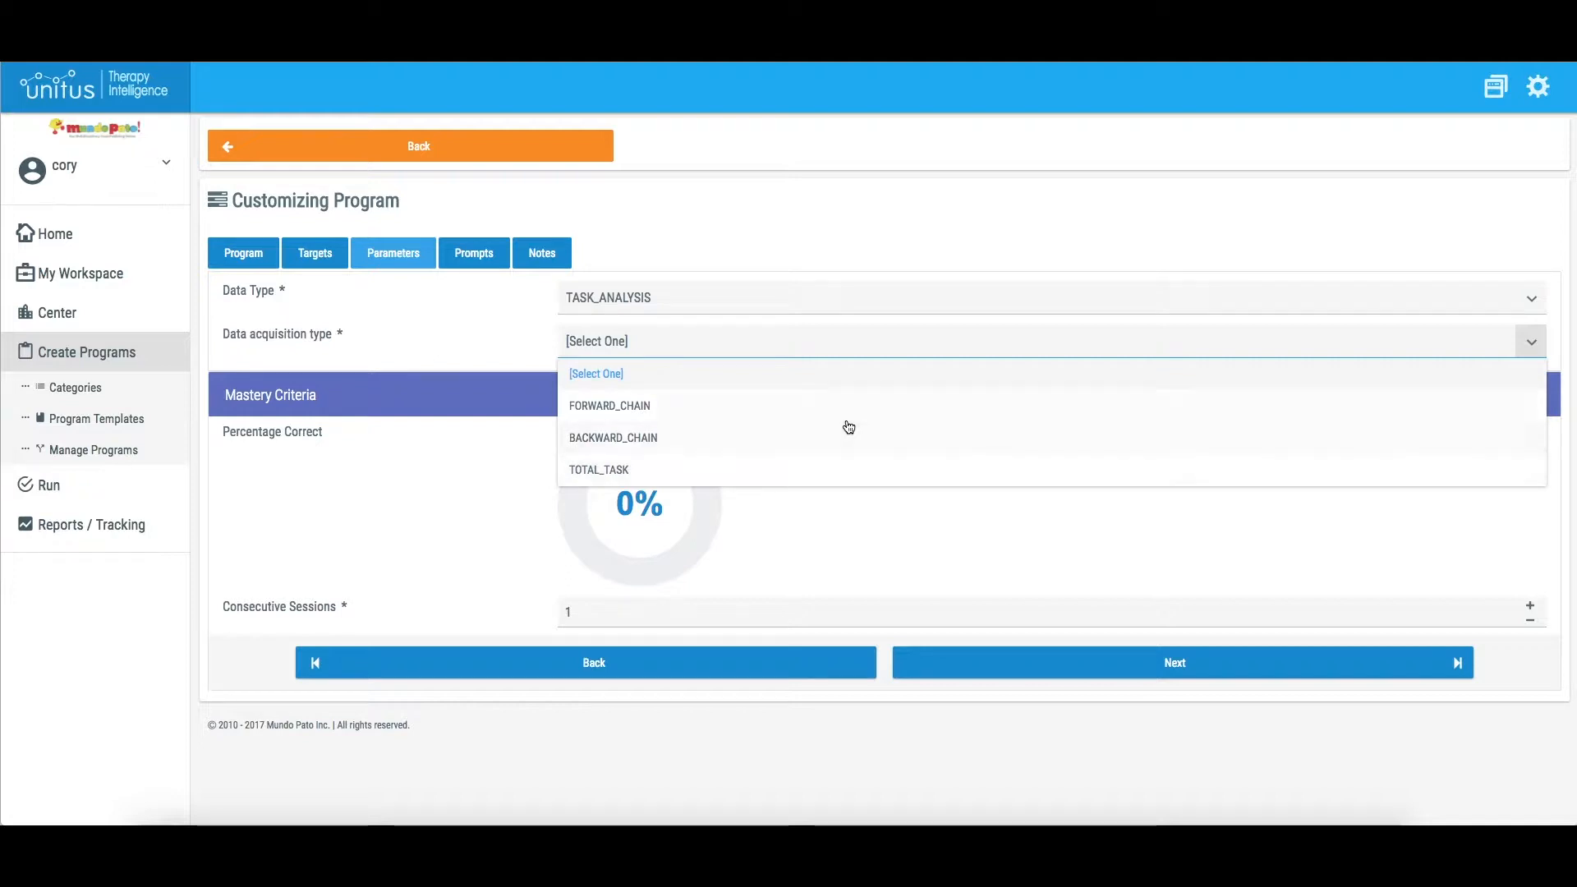
left_click(607, 406)
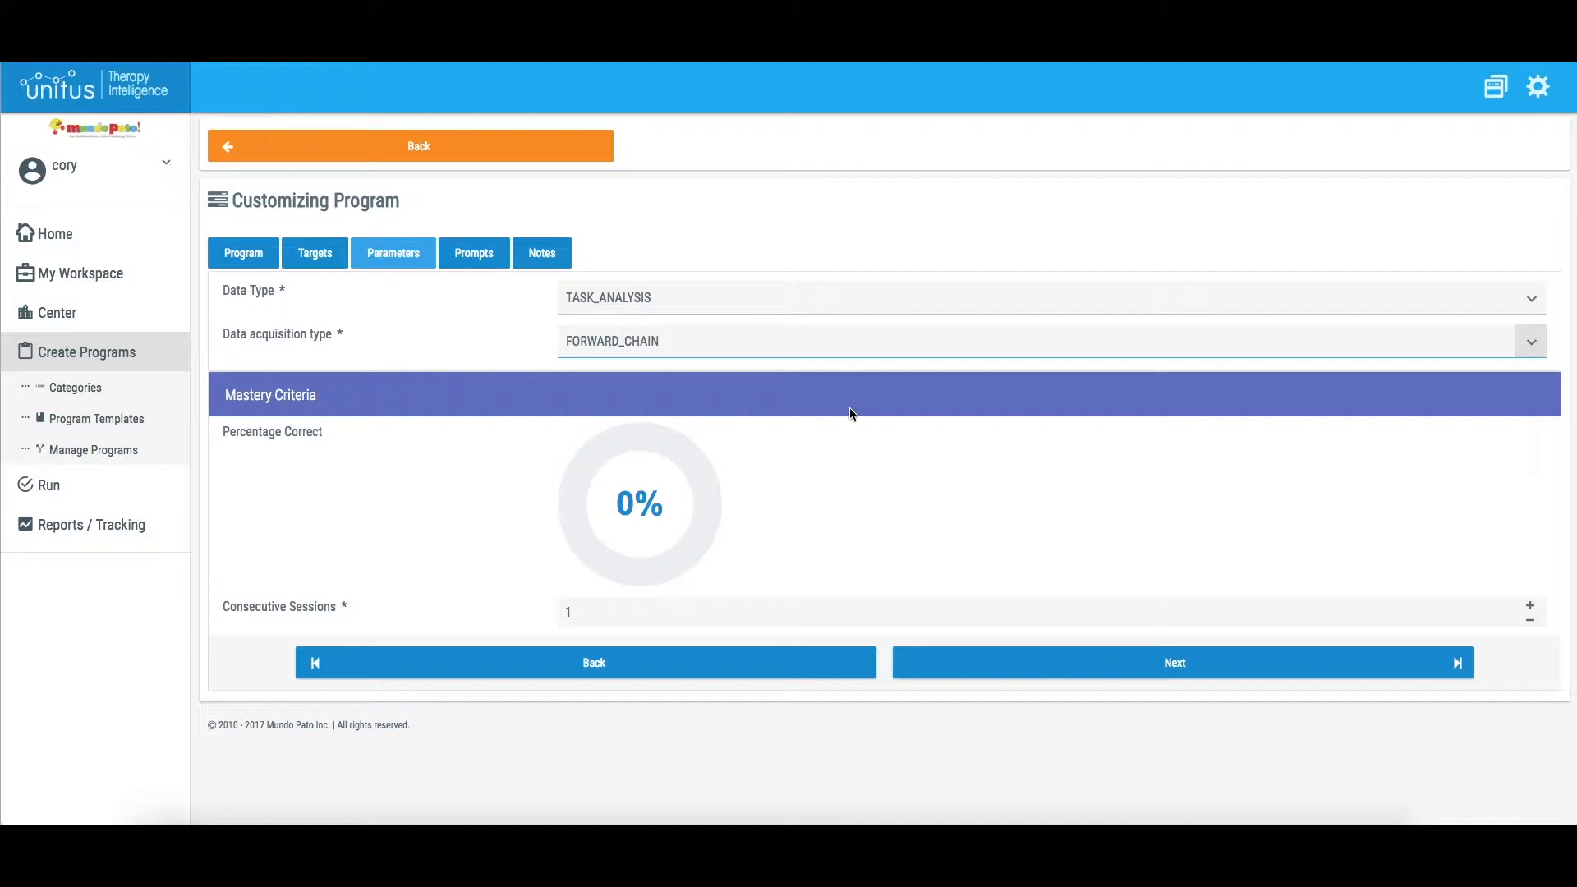
mouse_move(847, 418)
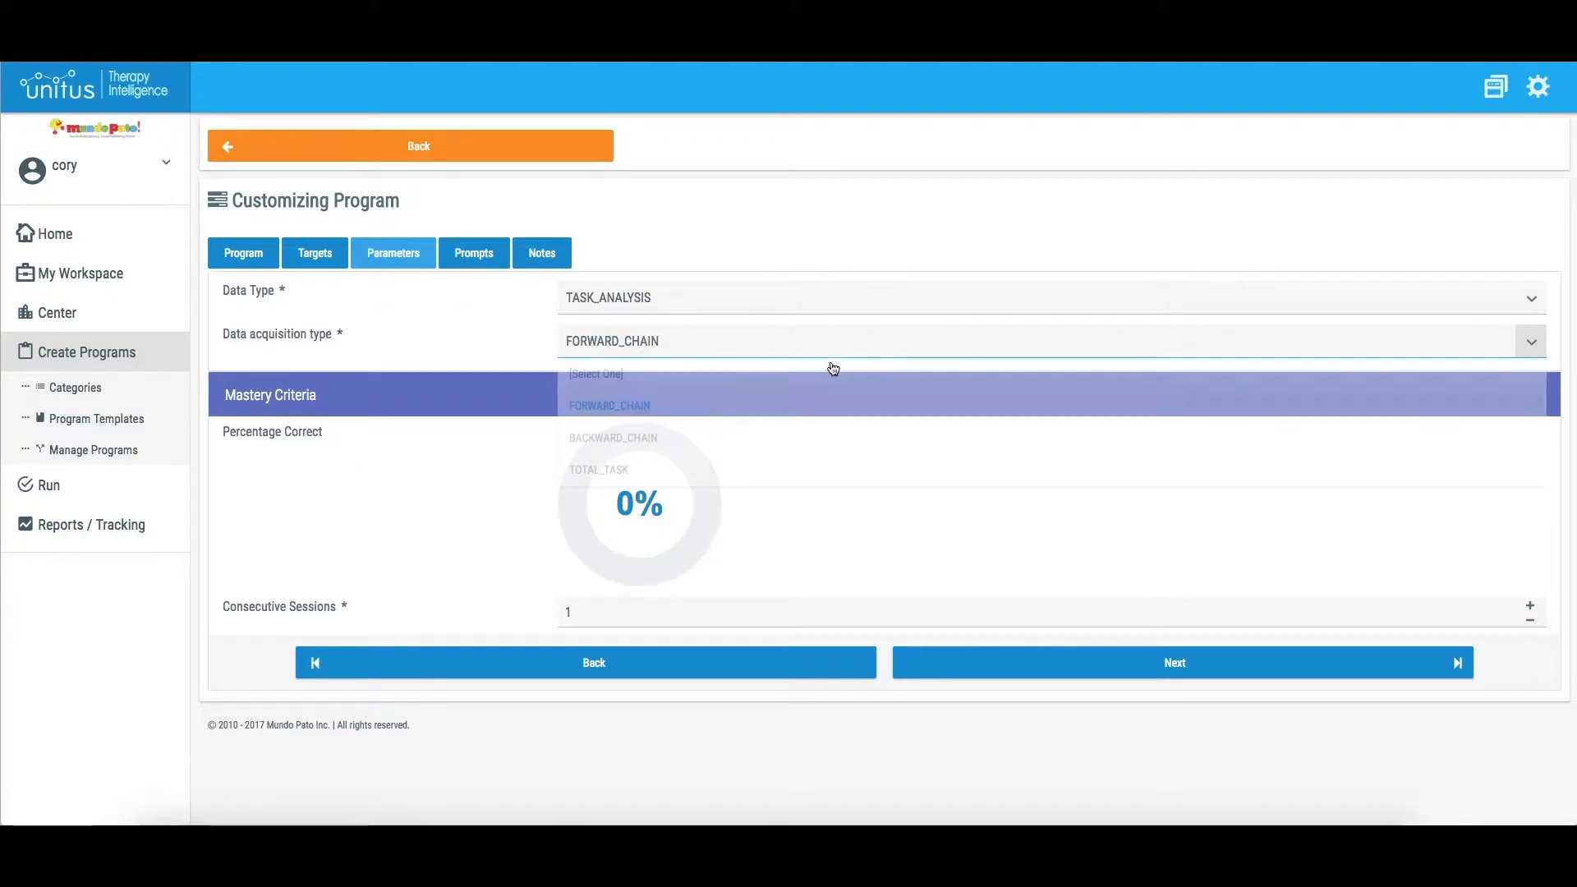
left_click(612, 437)
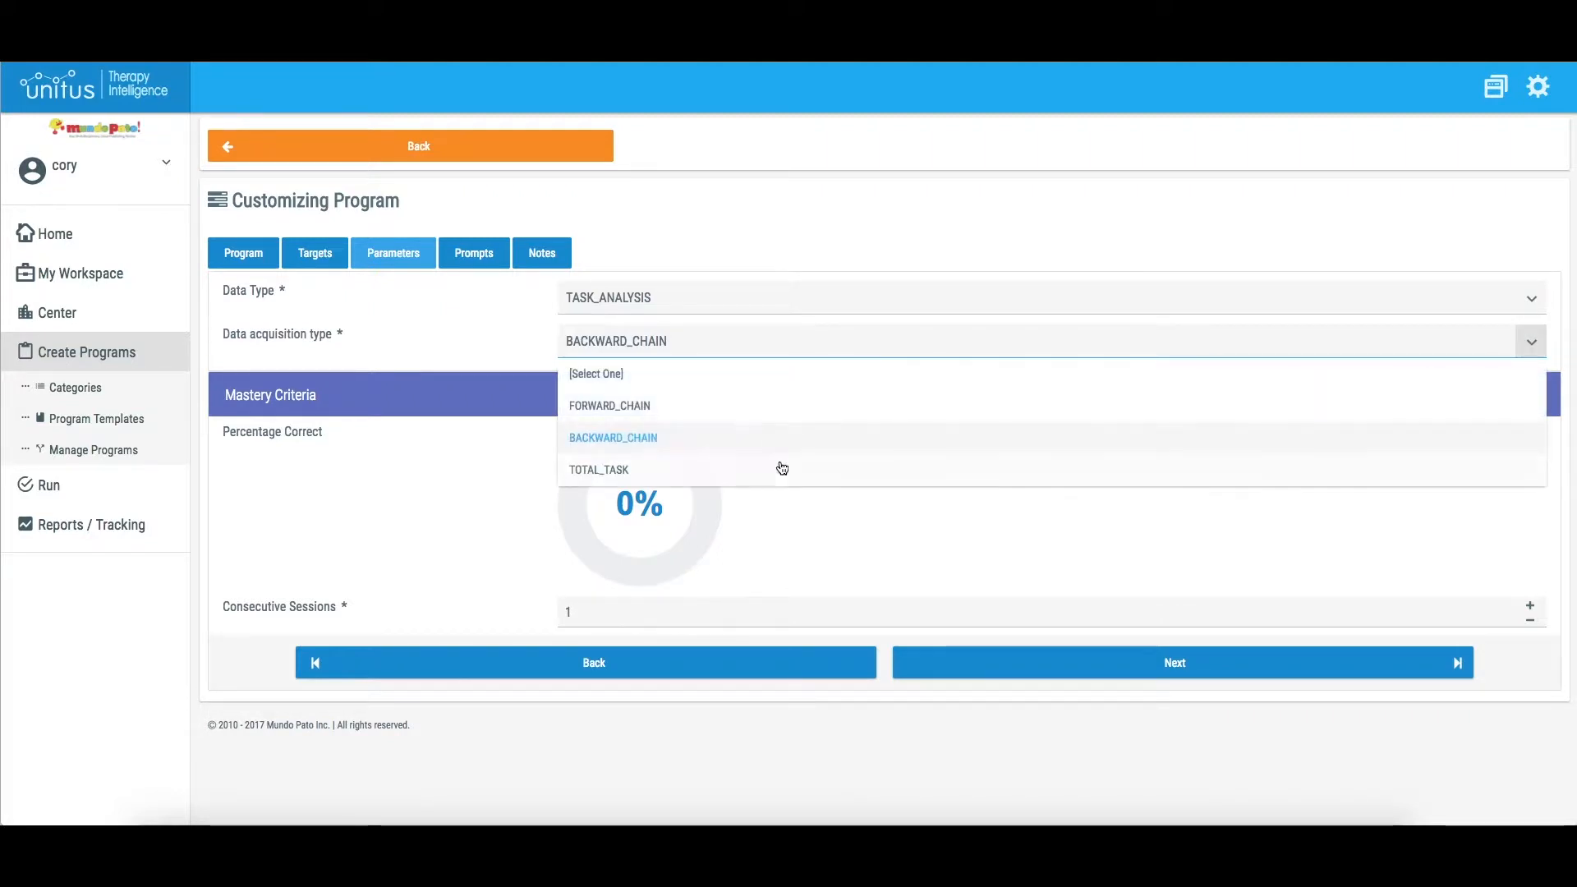
left_click(598, 470)
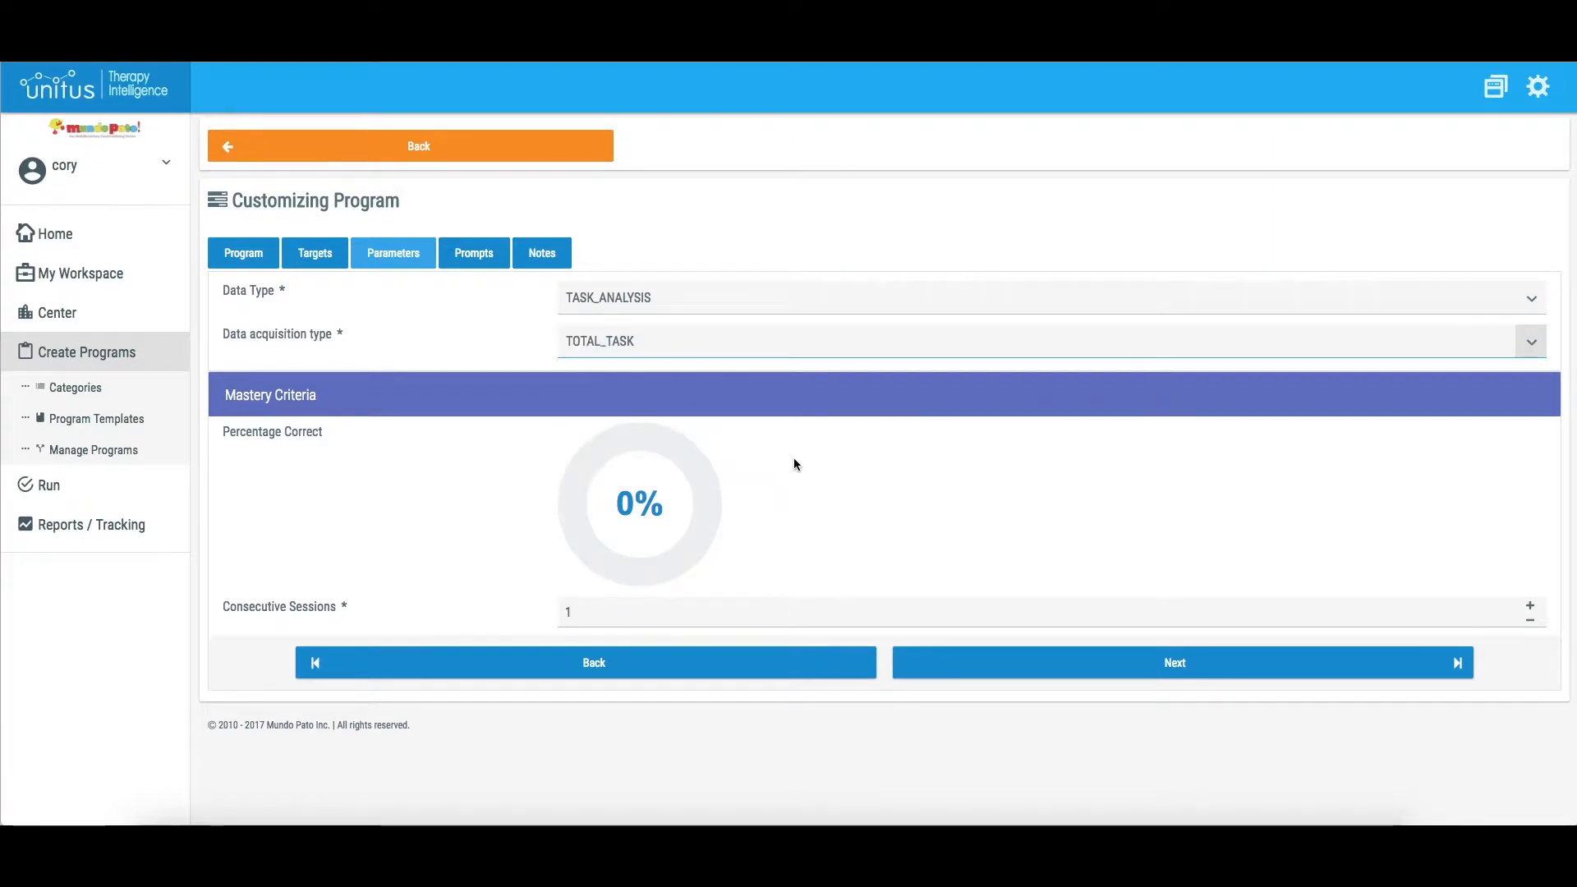
mouse_move(800, 537)
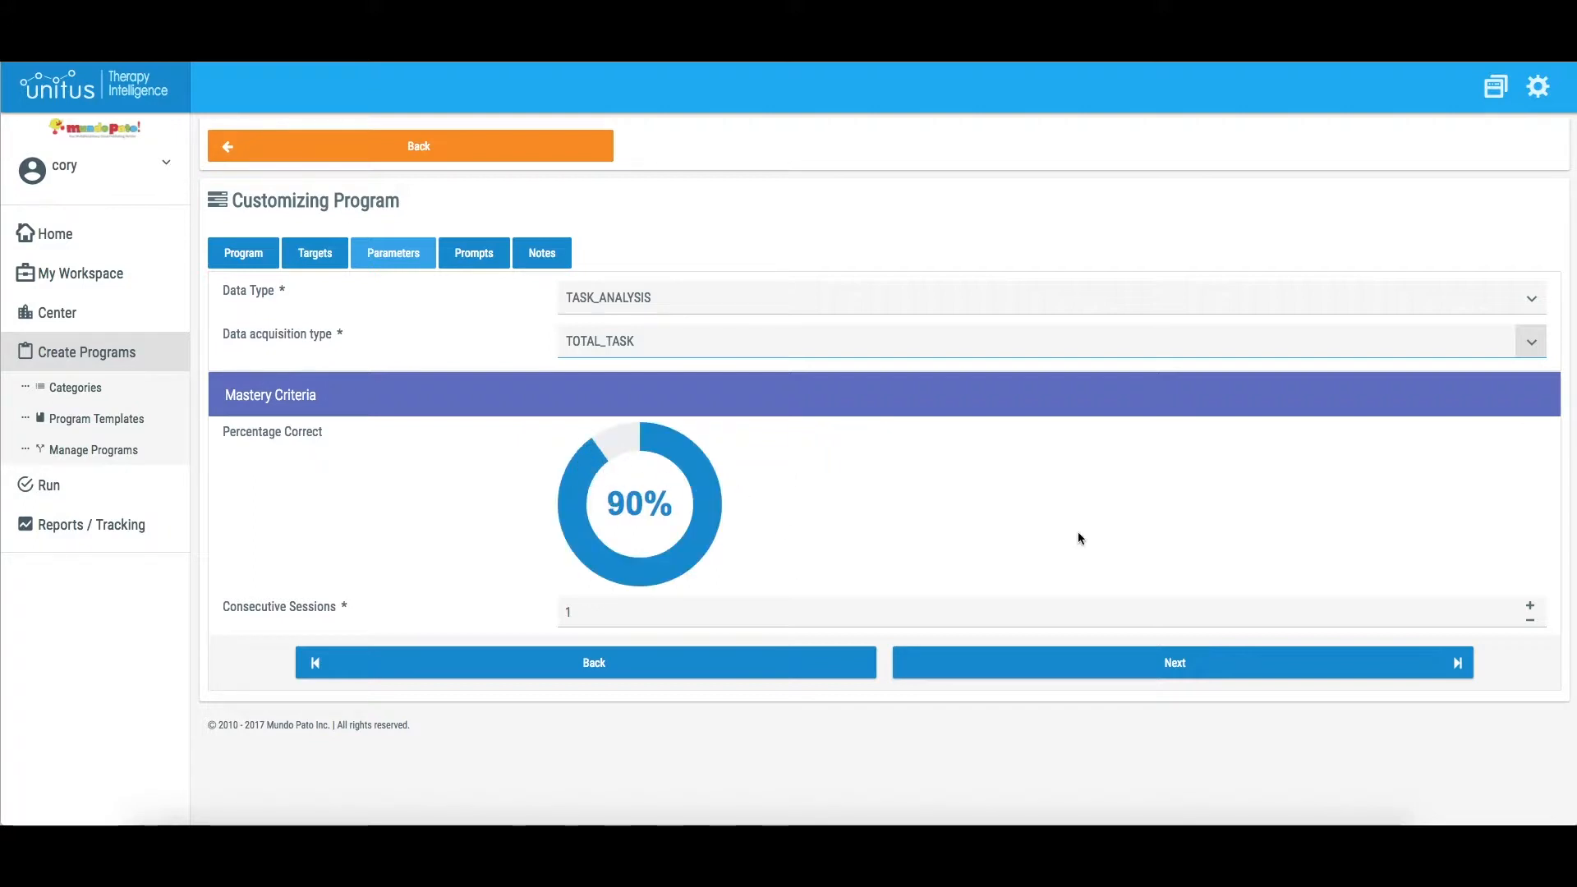
Step: Require 2 consecutive sessions for mastery and continue to the prompts step
left_click(1529, 606)
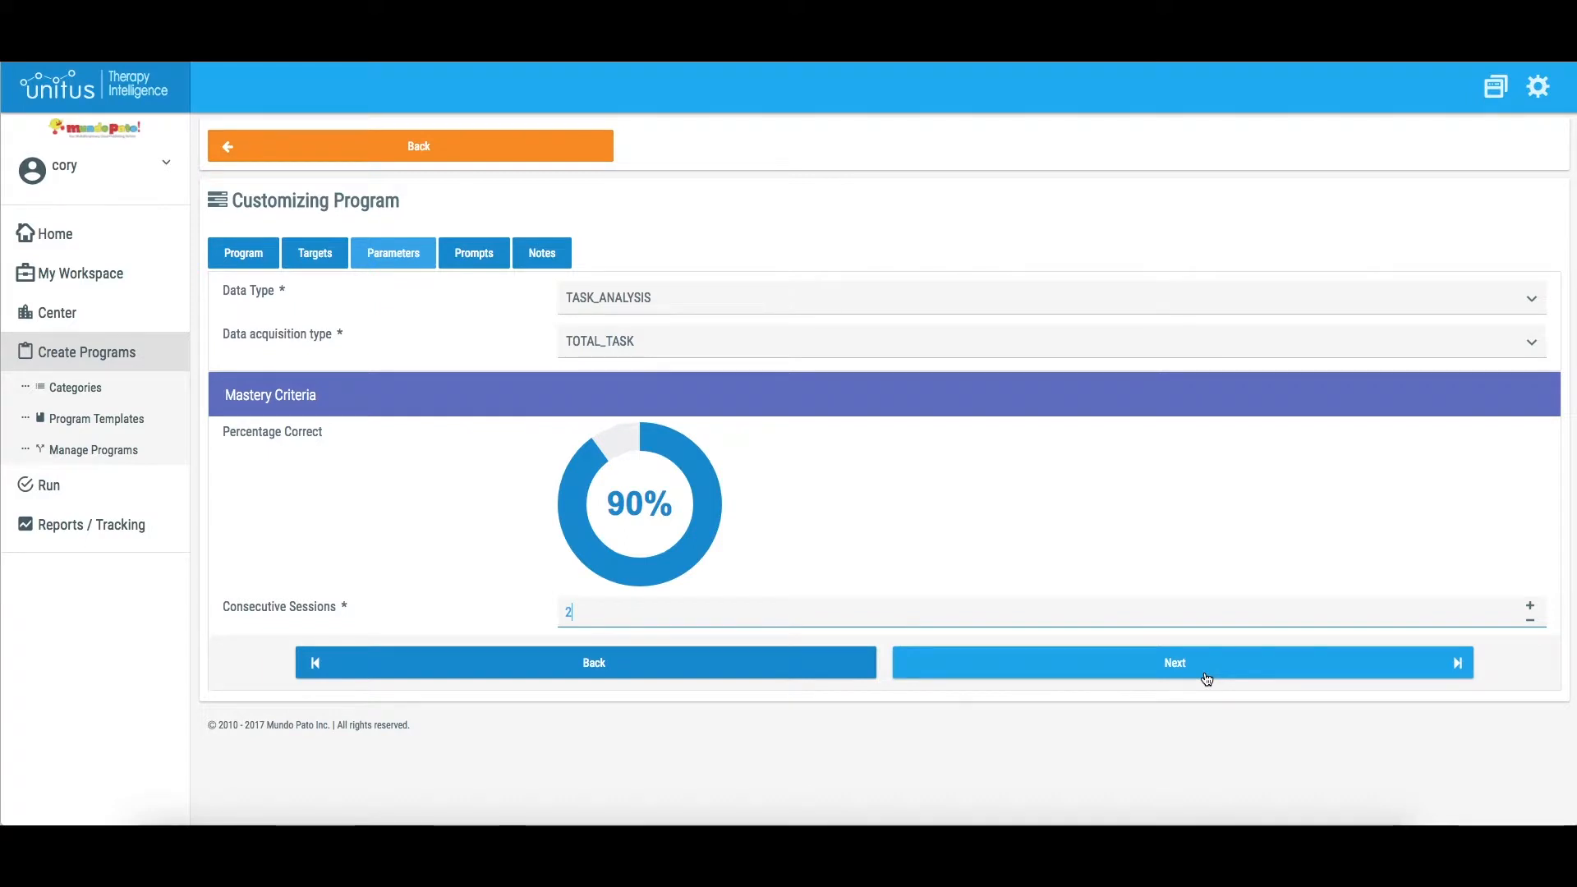
left_click(1173, 662)
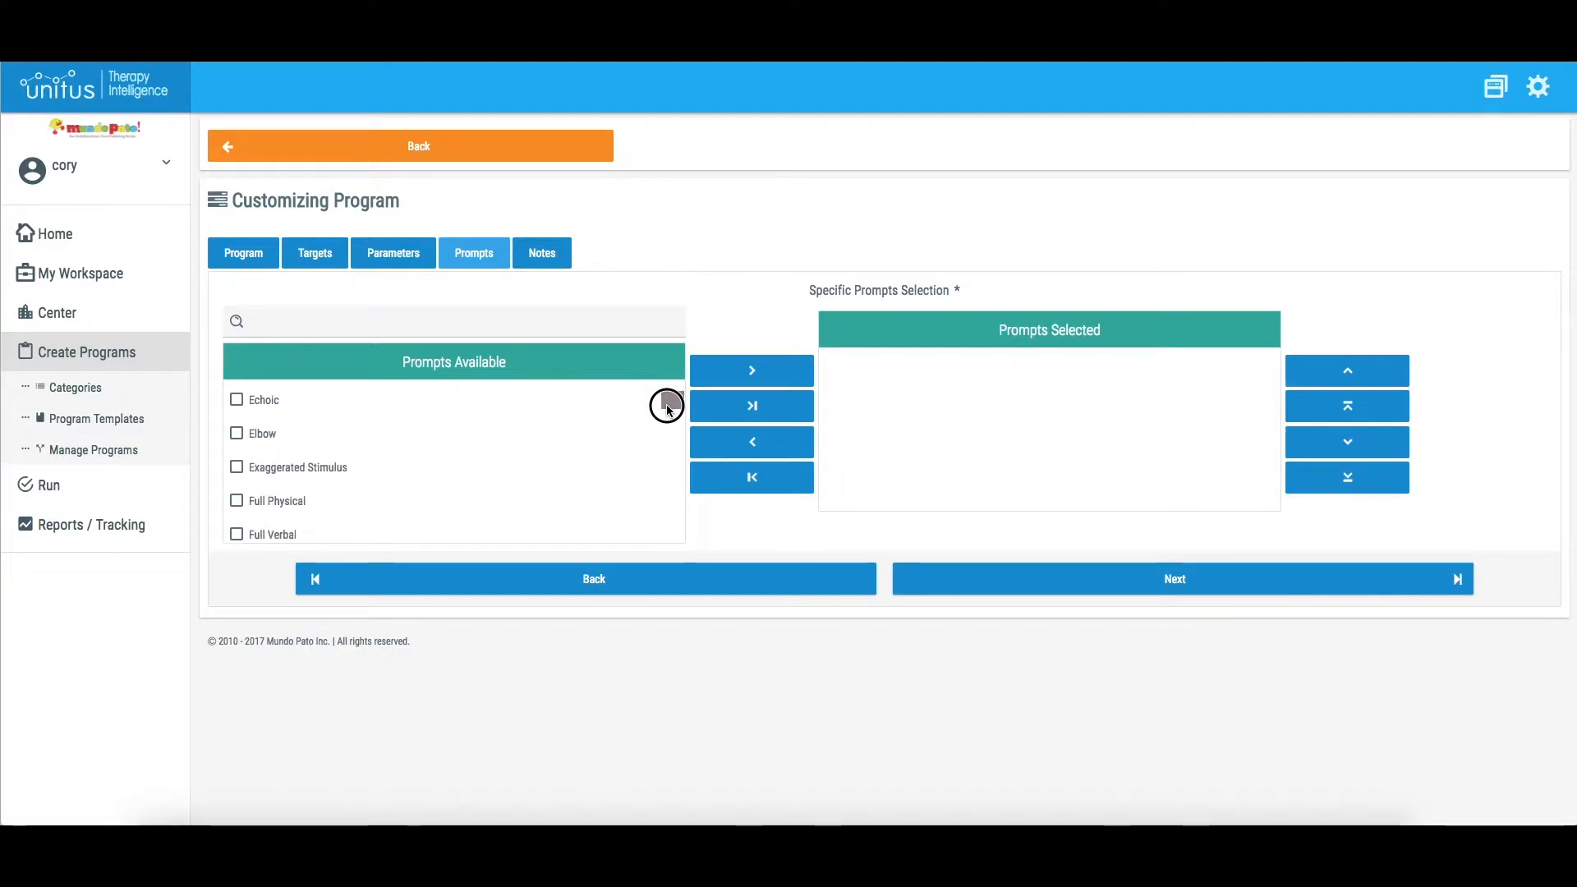
Step: Select the Prompt and -Prompt prompts via a 'prompt' search and finish setup to run Wash Hands
left_click(750, 369)
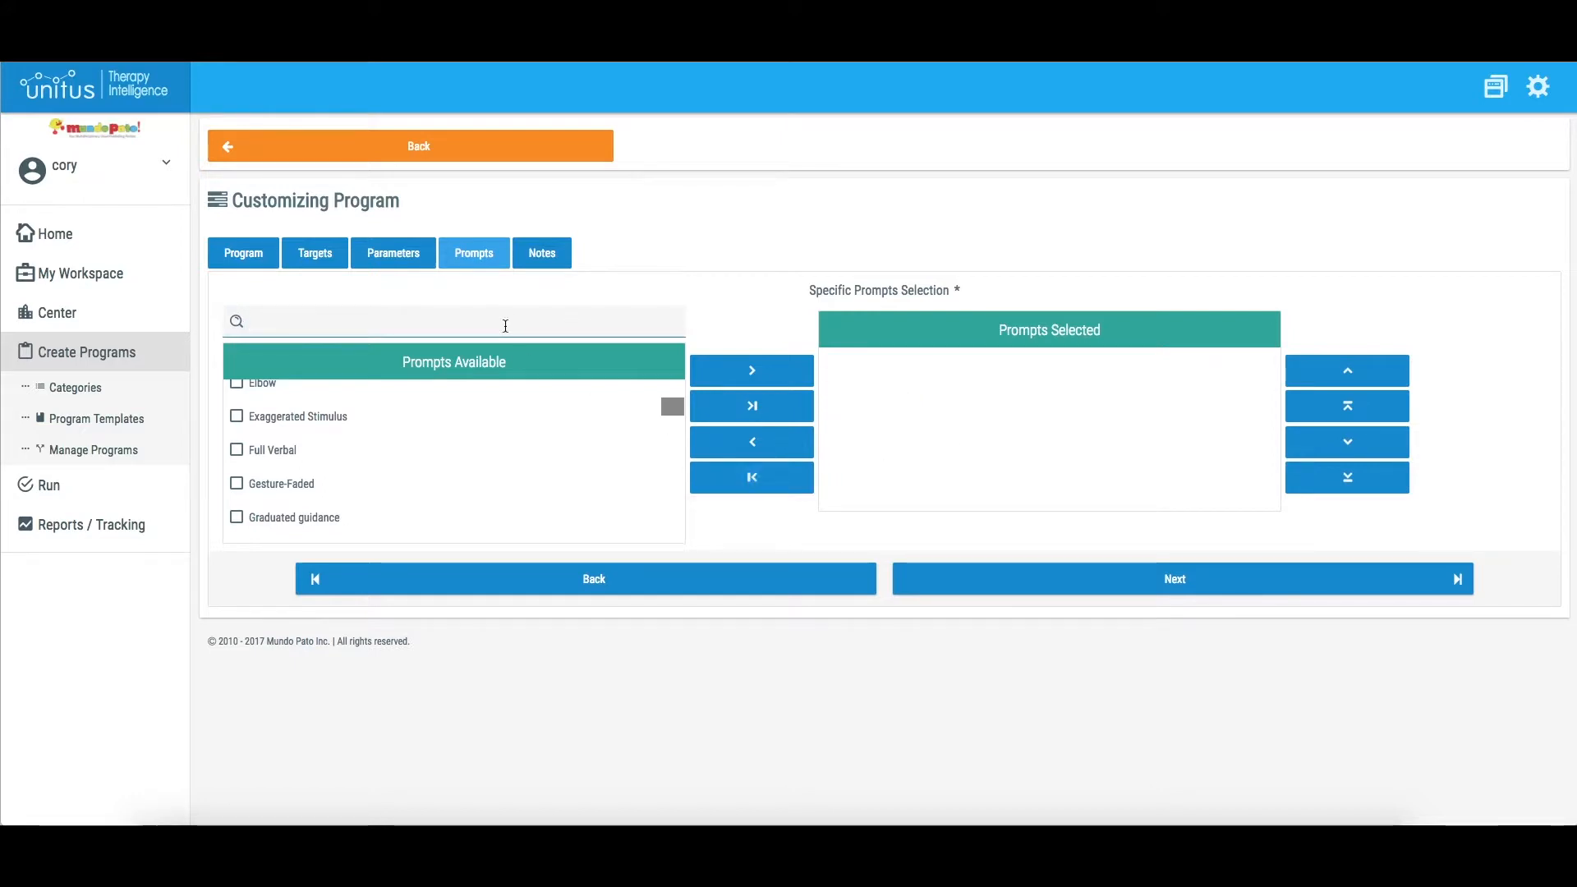
type("prompt")
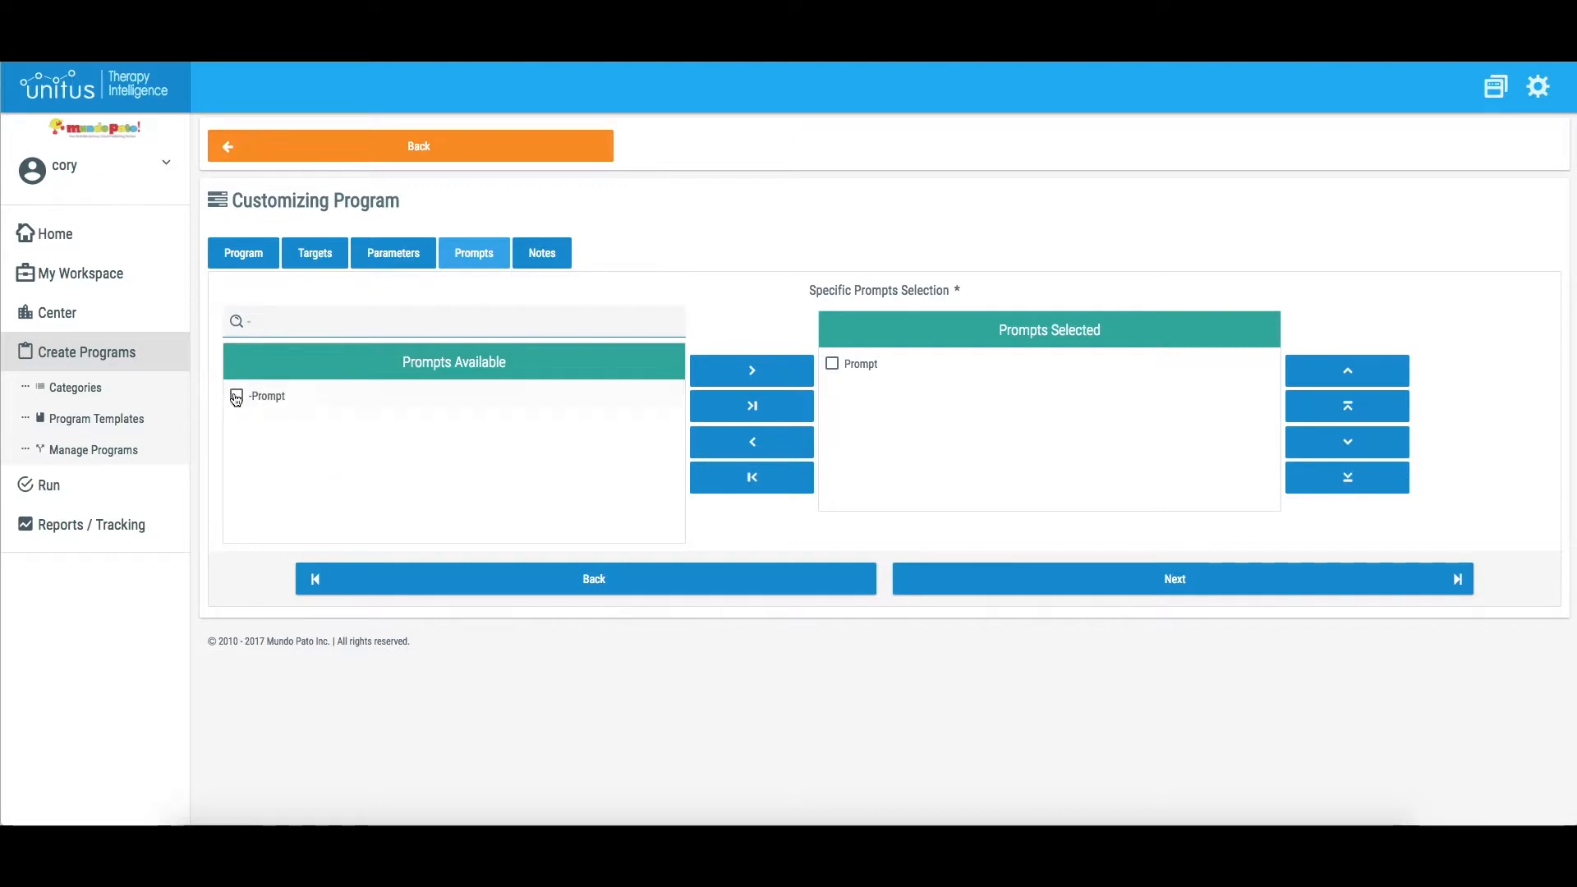
left_click(750, 369)
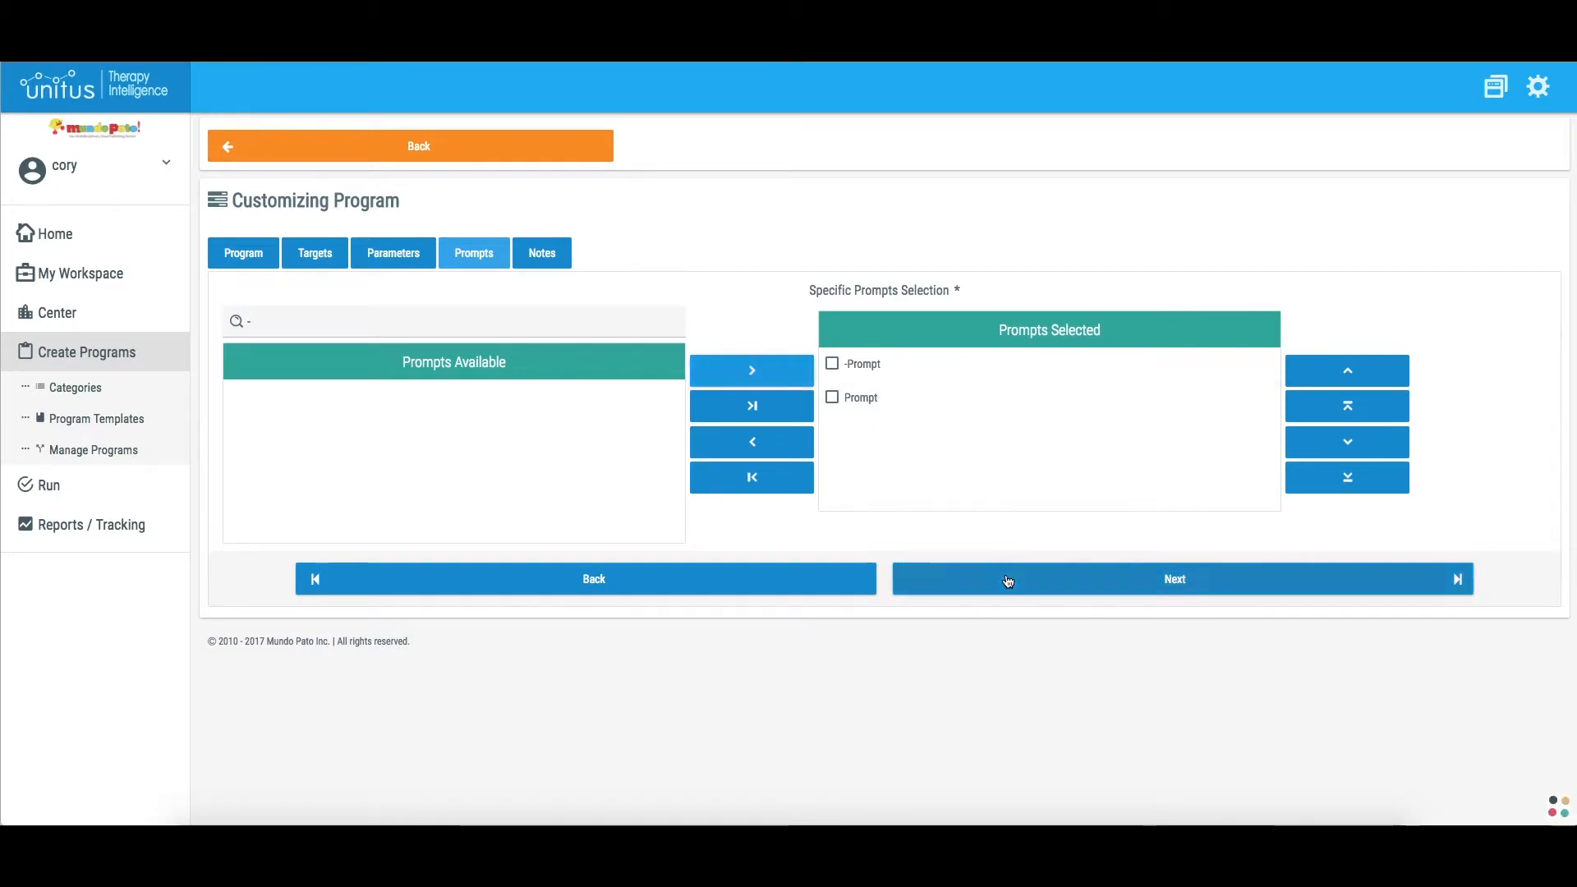
left_click(1172, 578)
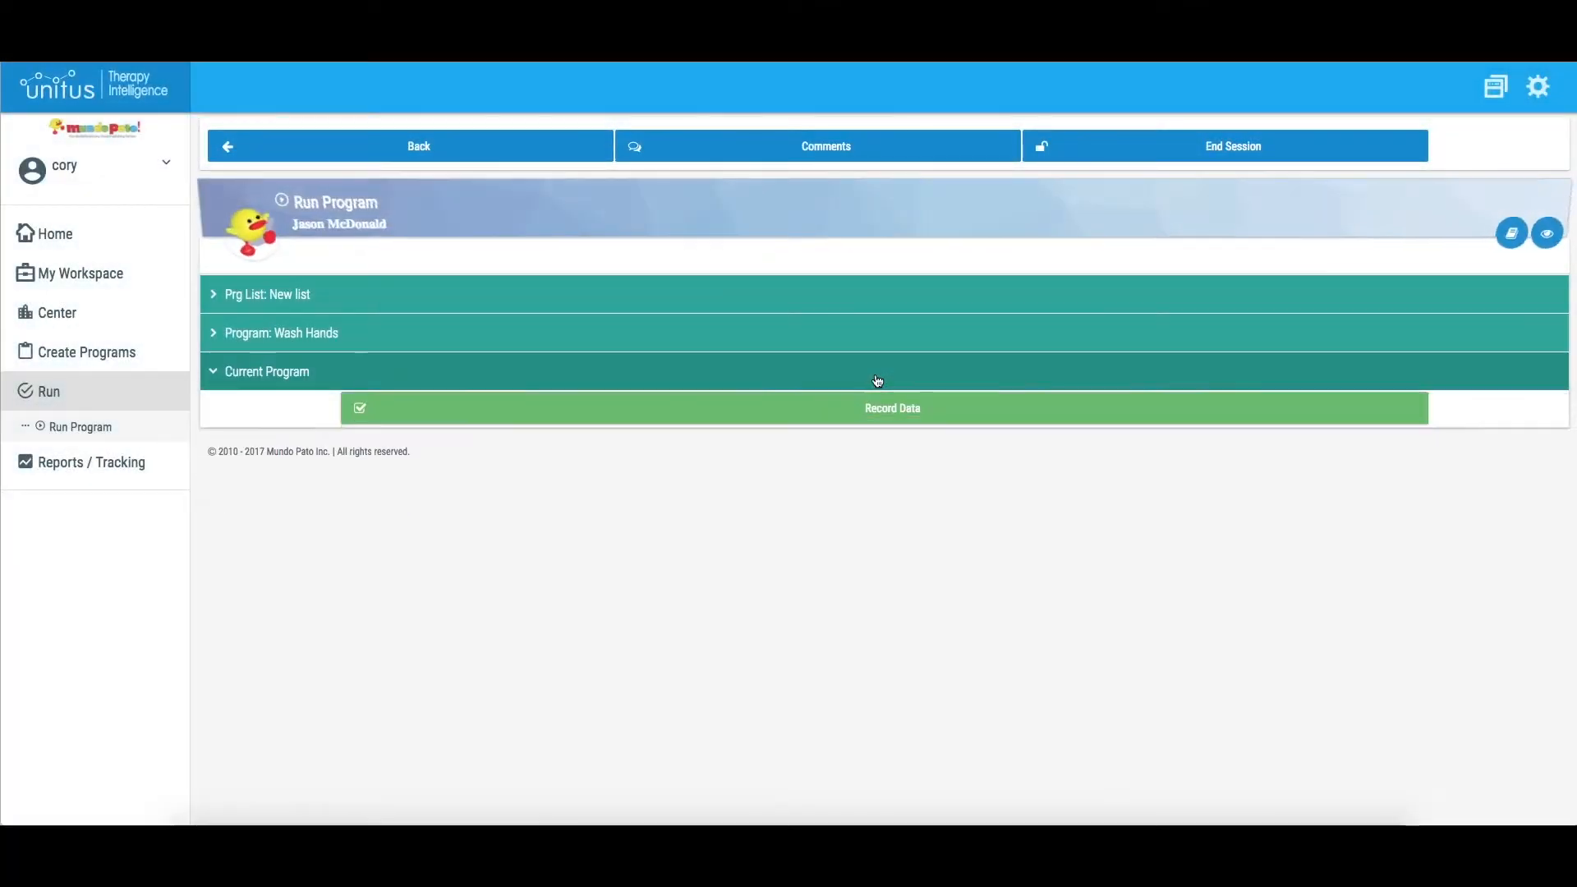
Step: Start recording and score Turn on water independent, Wet hands prompted, dry hands independent
left_click(890, 407)
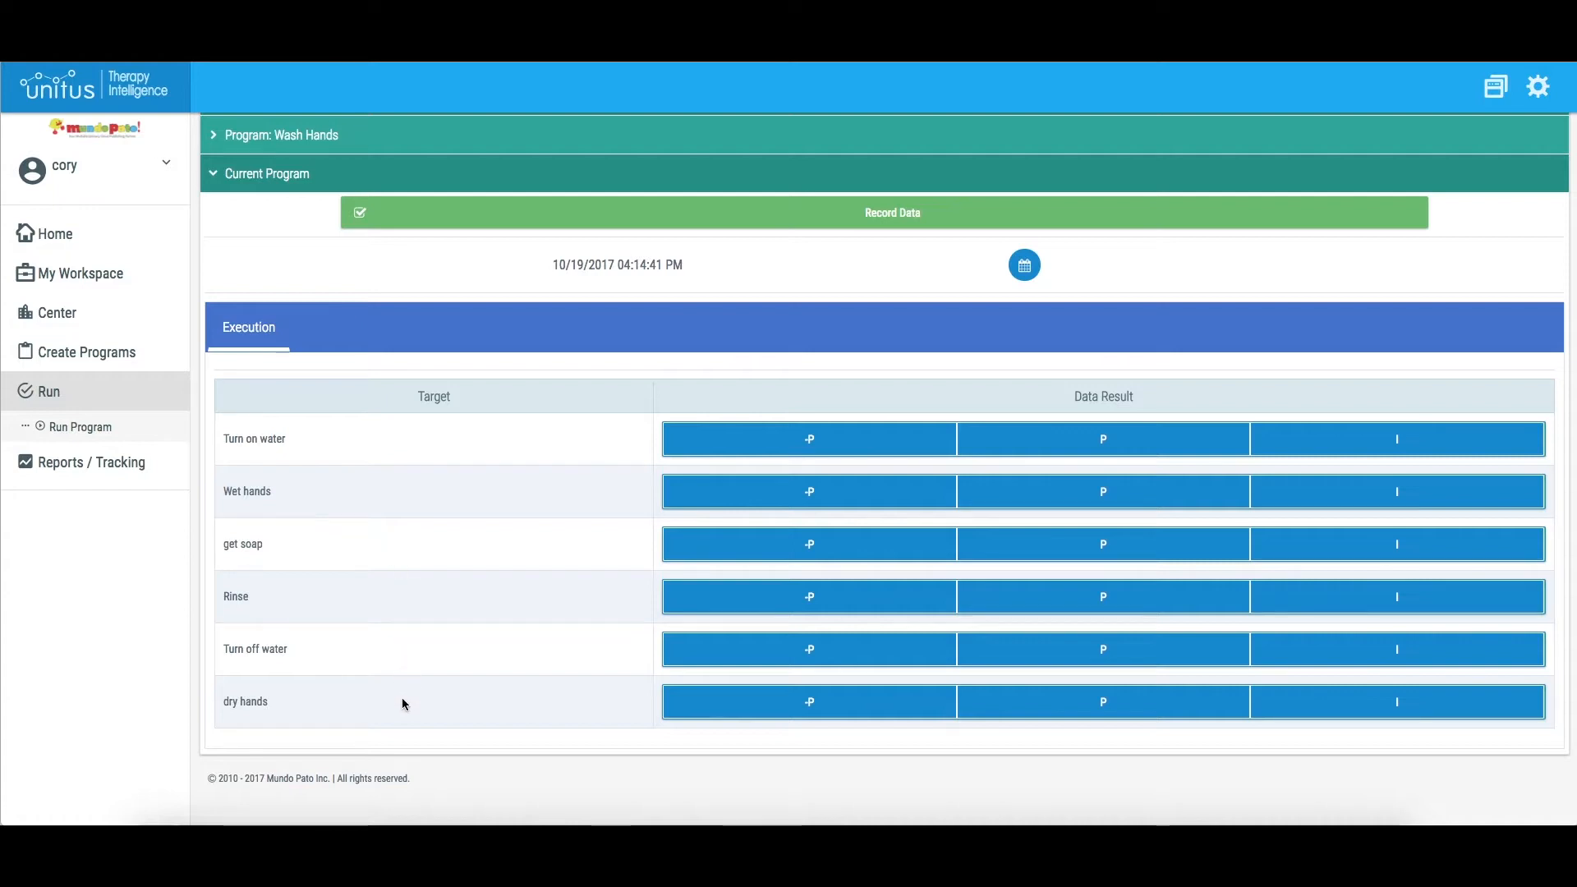
mouse_move(451, 665)
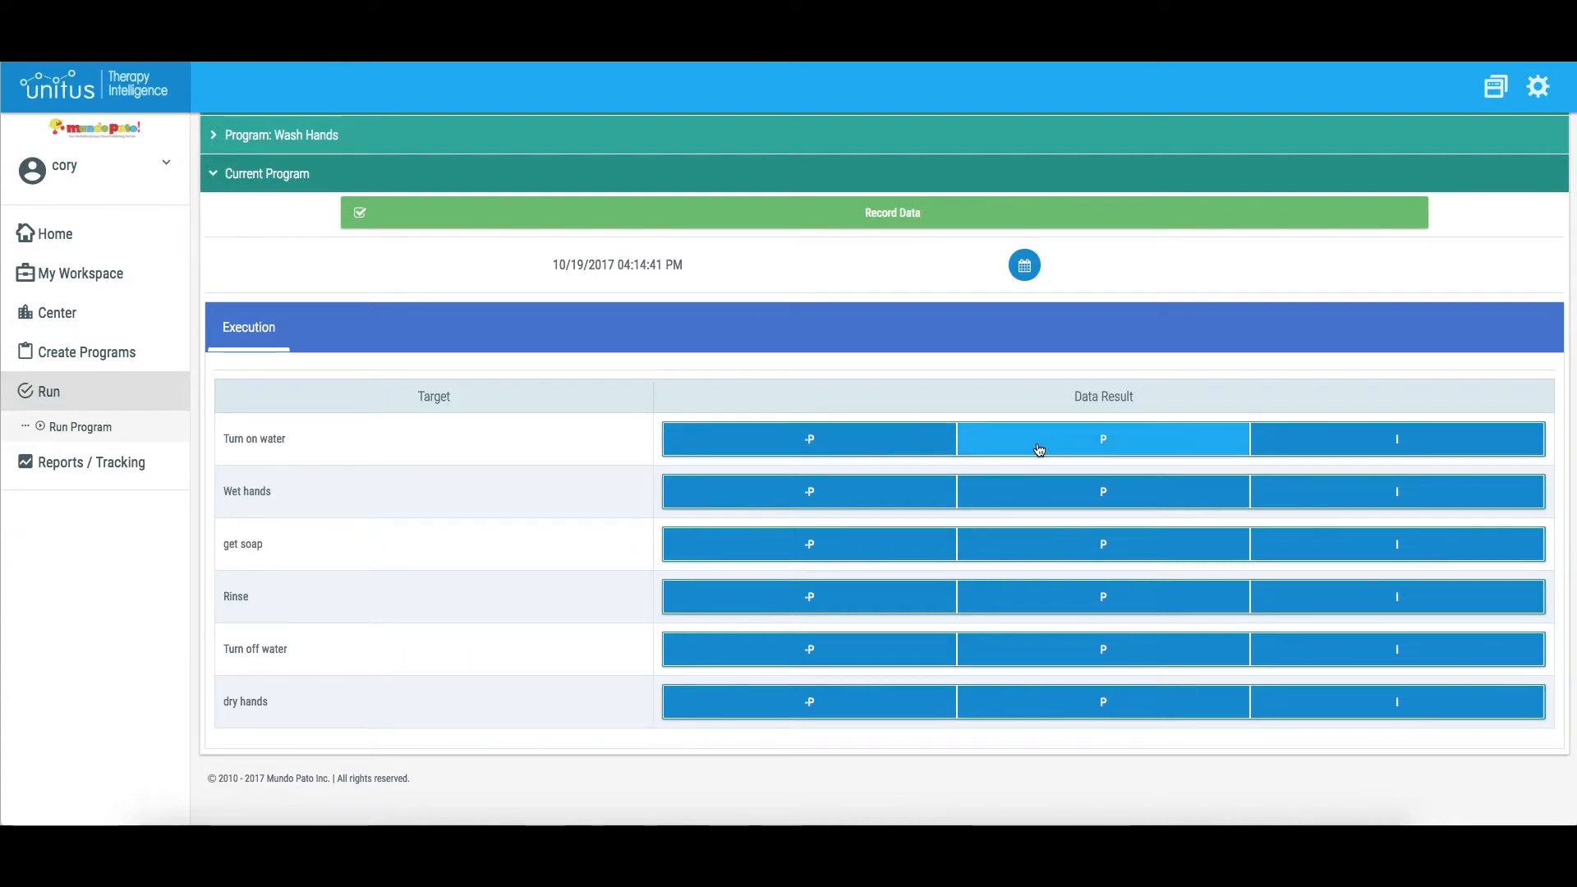
mouse_move(1397, 438)
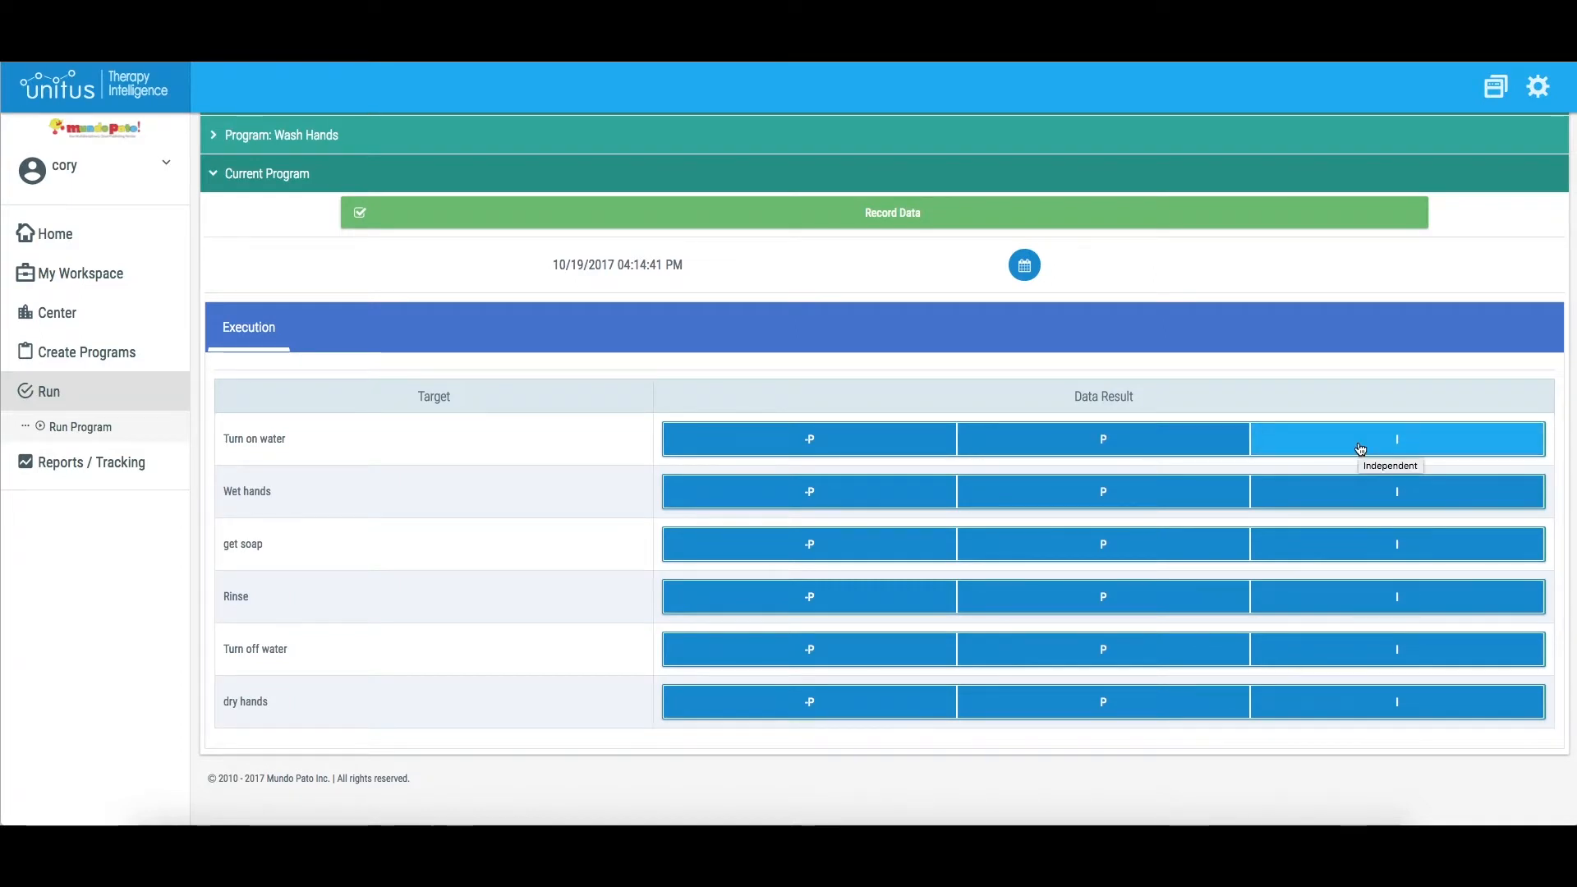
left_click(1394, 439)
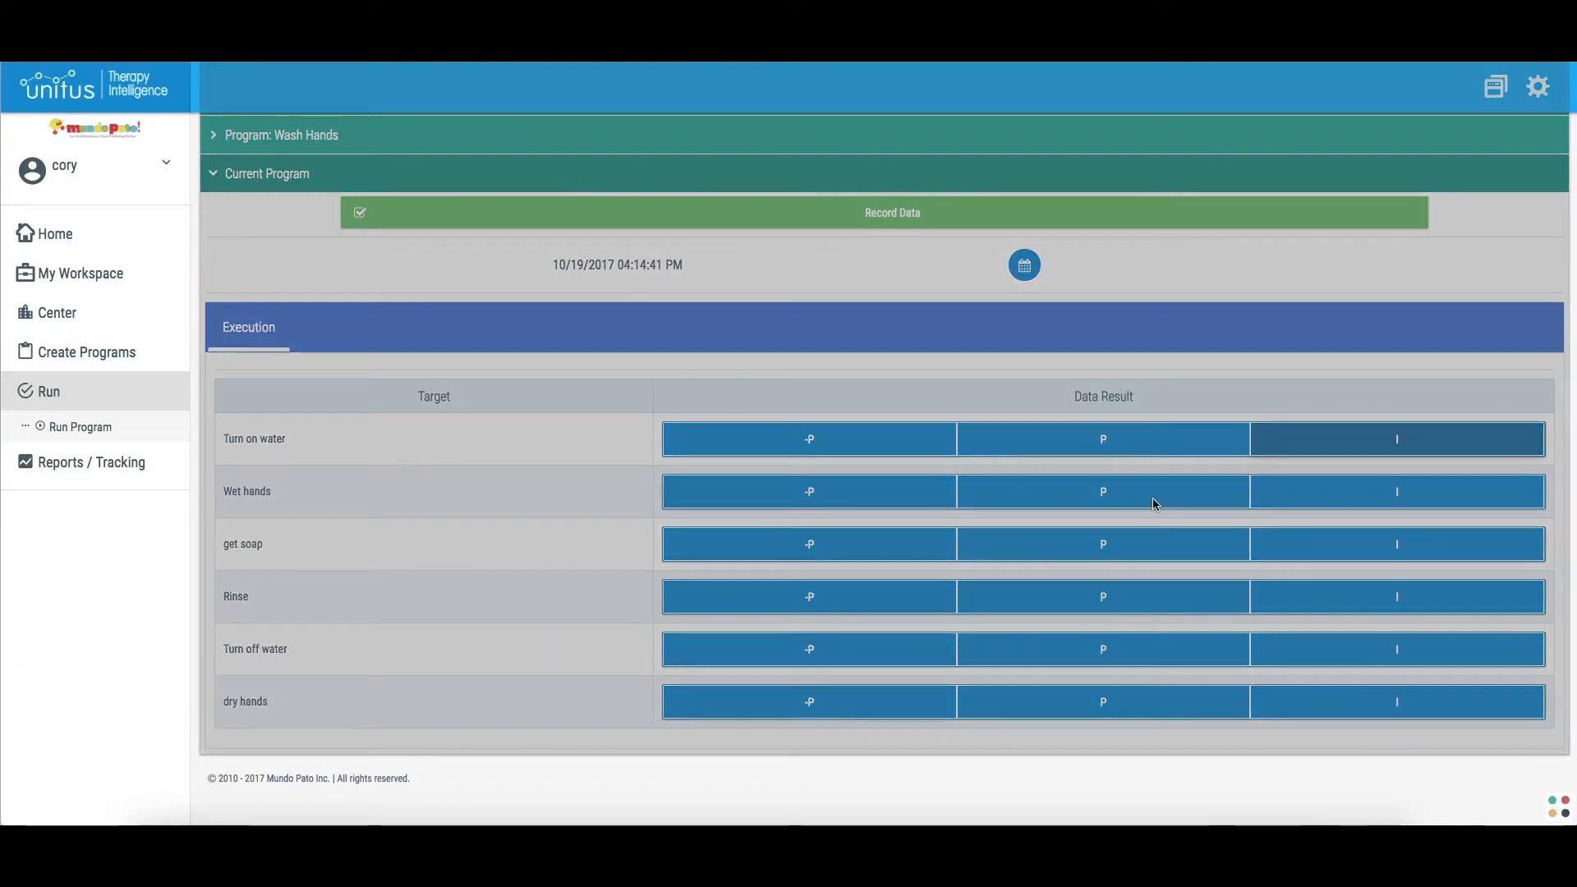
left_click(1102, 491)
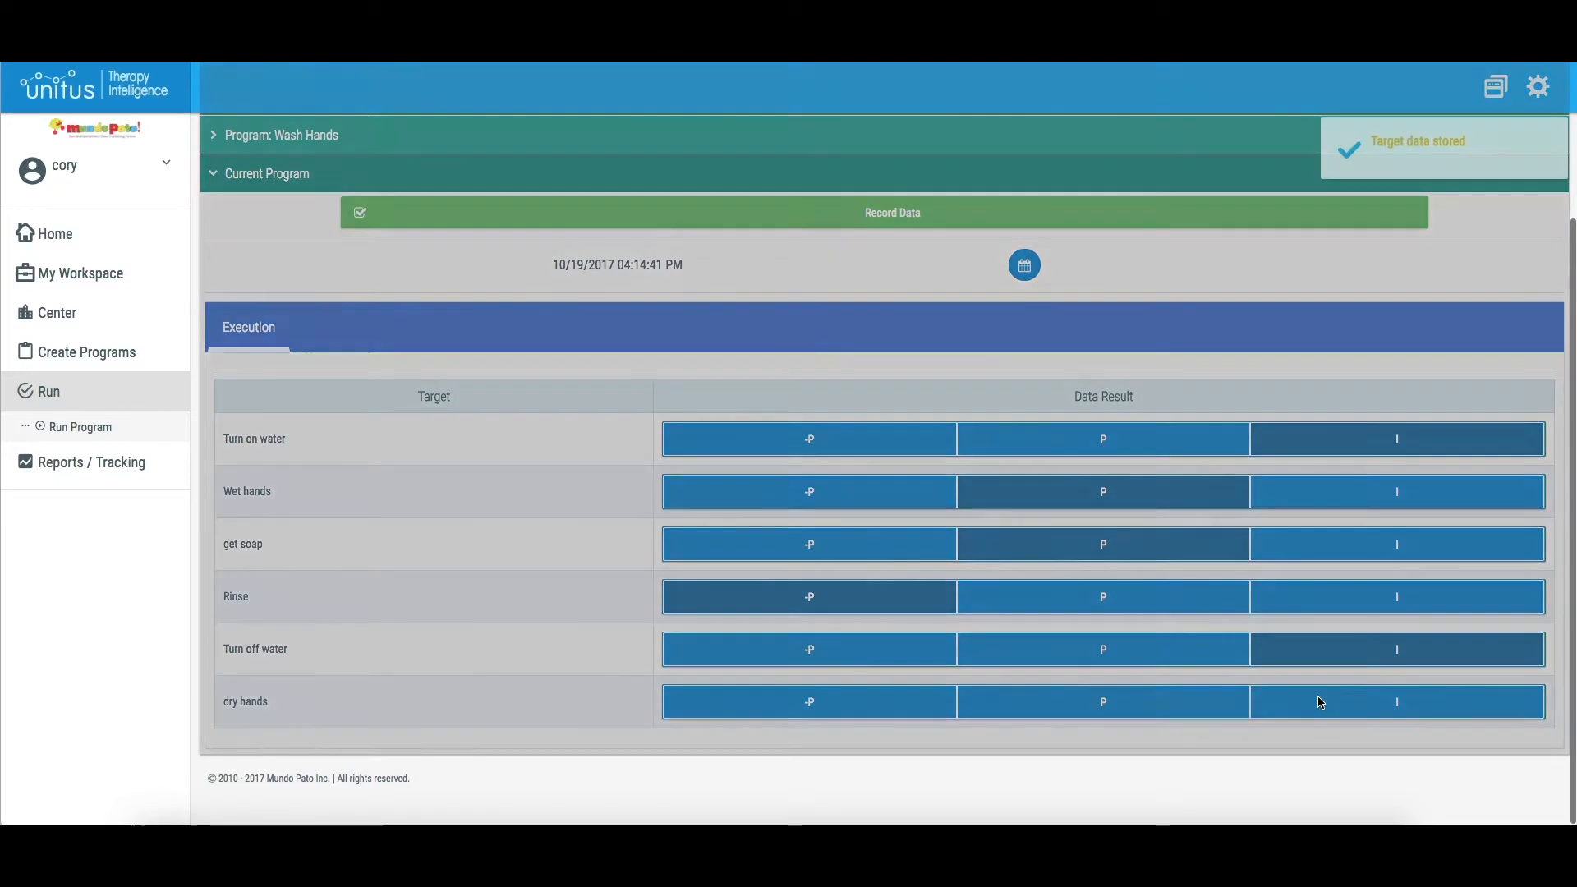
left_click(1100, 702)
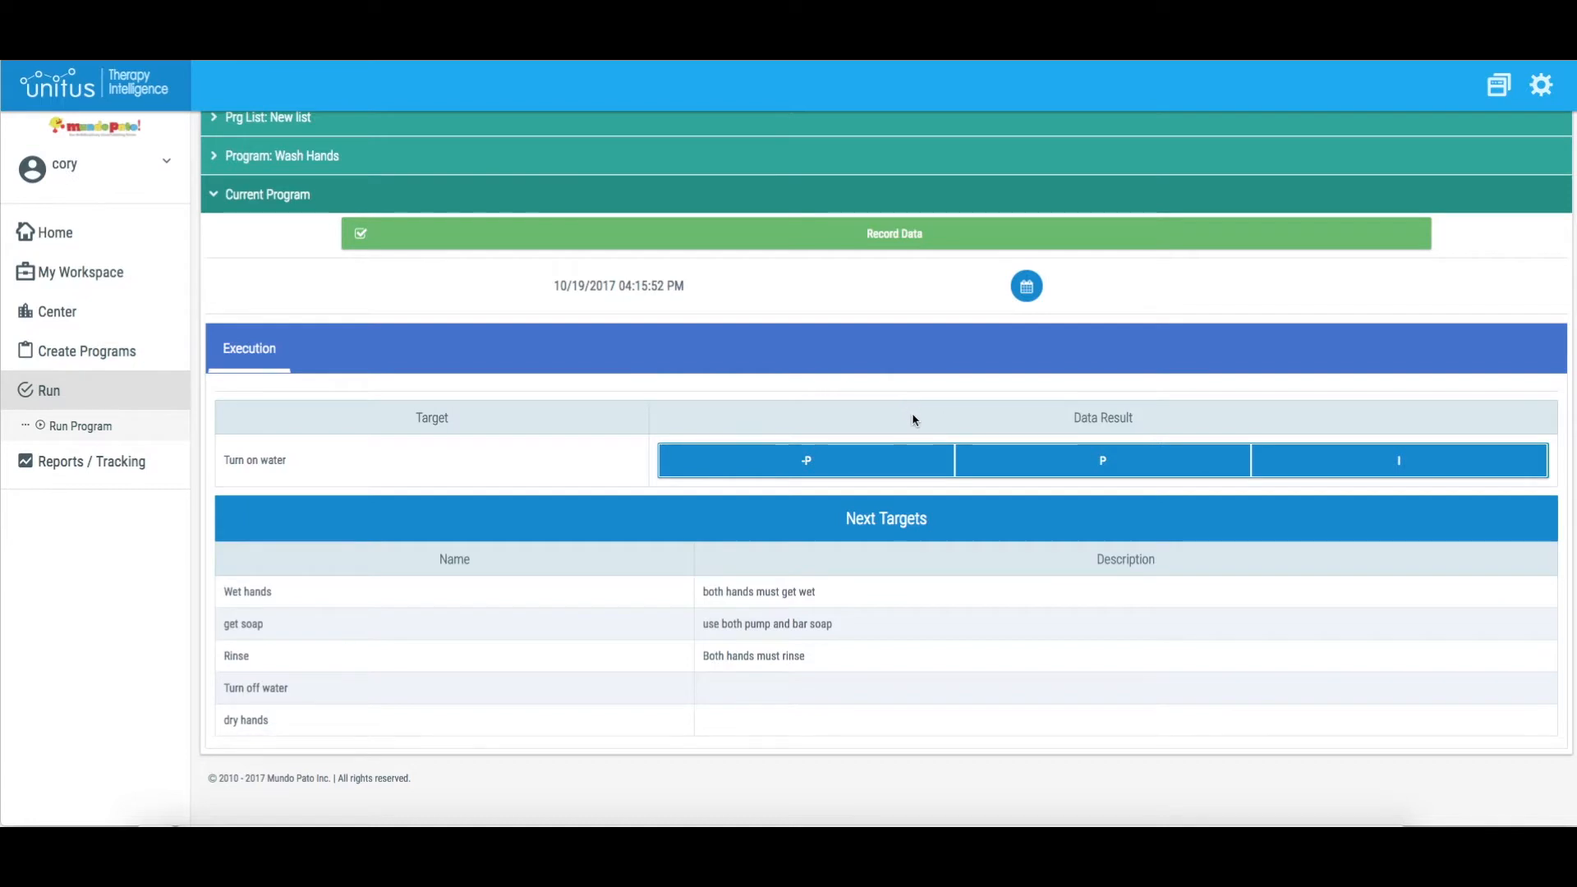
mouse_move(916, 411)
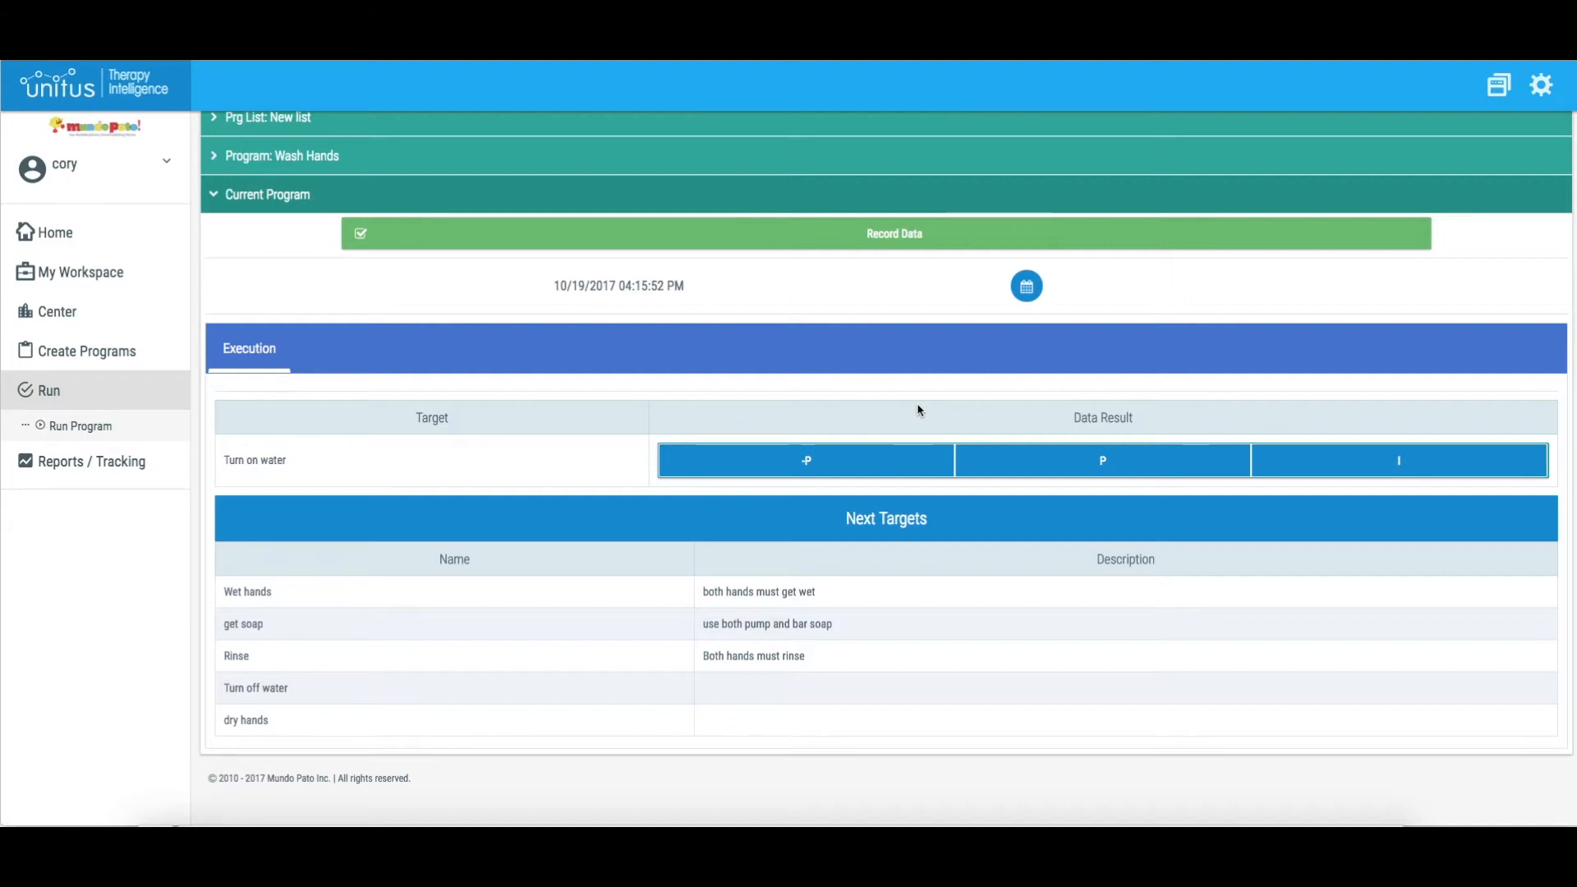
mouse_move(391, 507)
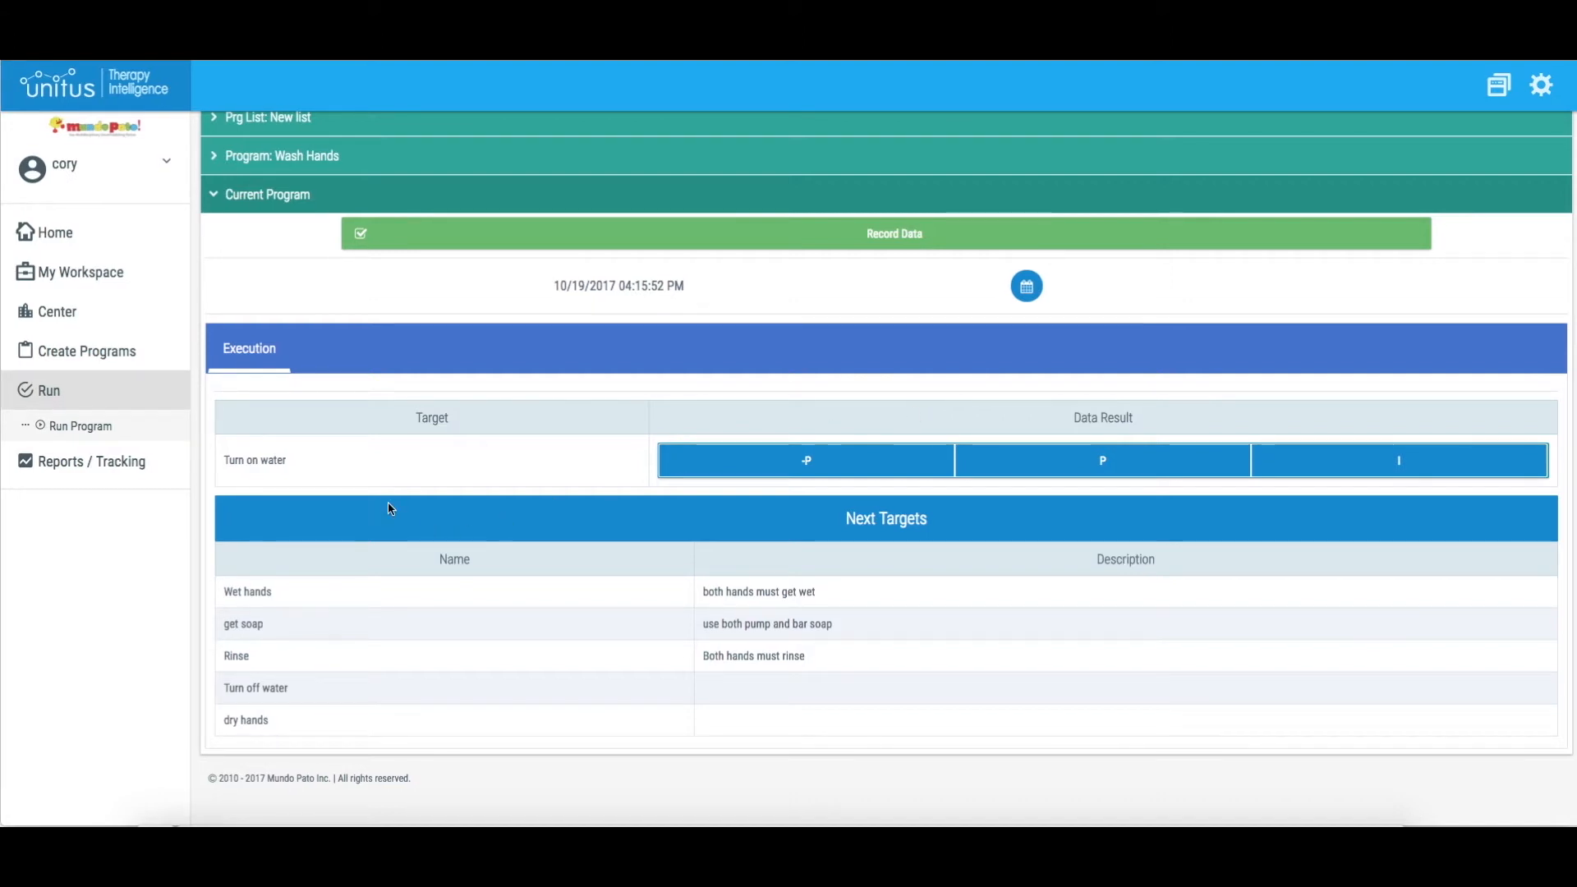
mouse_move(1291, 496)
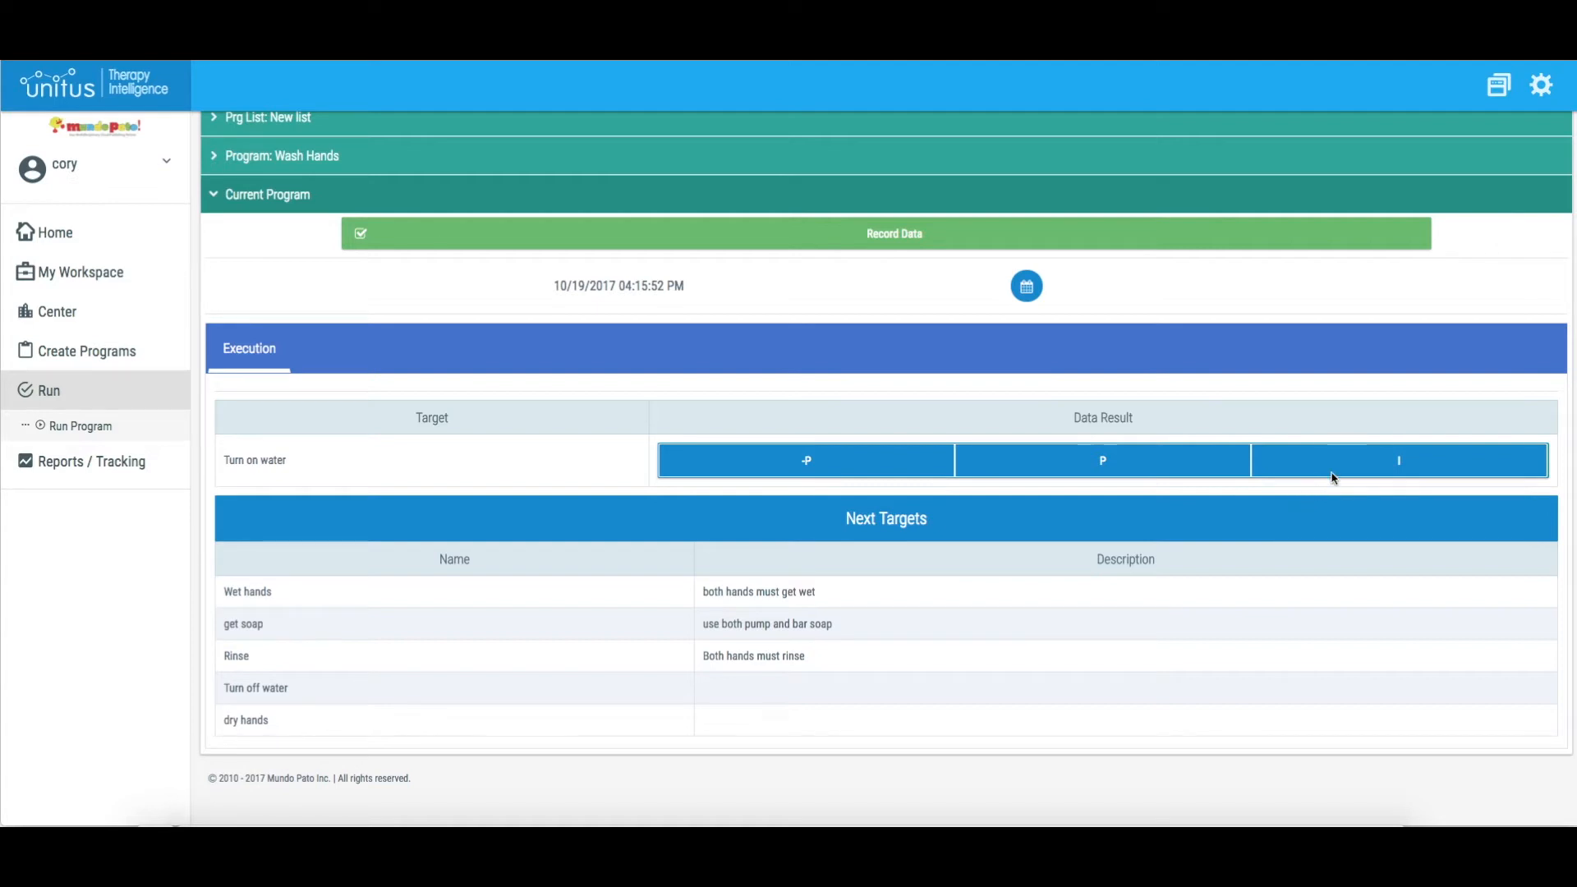
Step: Mark Turn on water as done independently for the chained run
left_click(1396, 460)
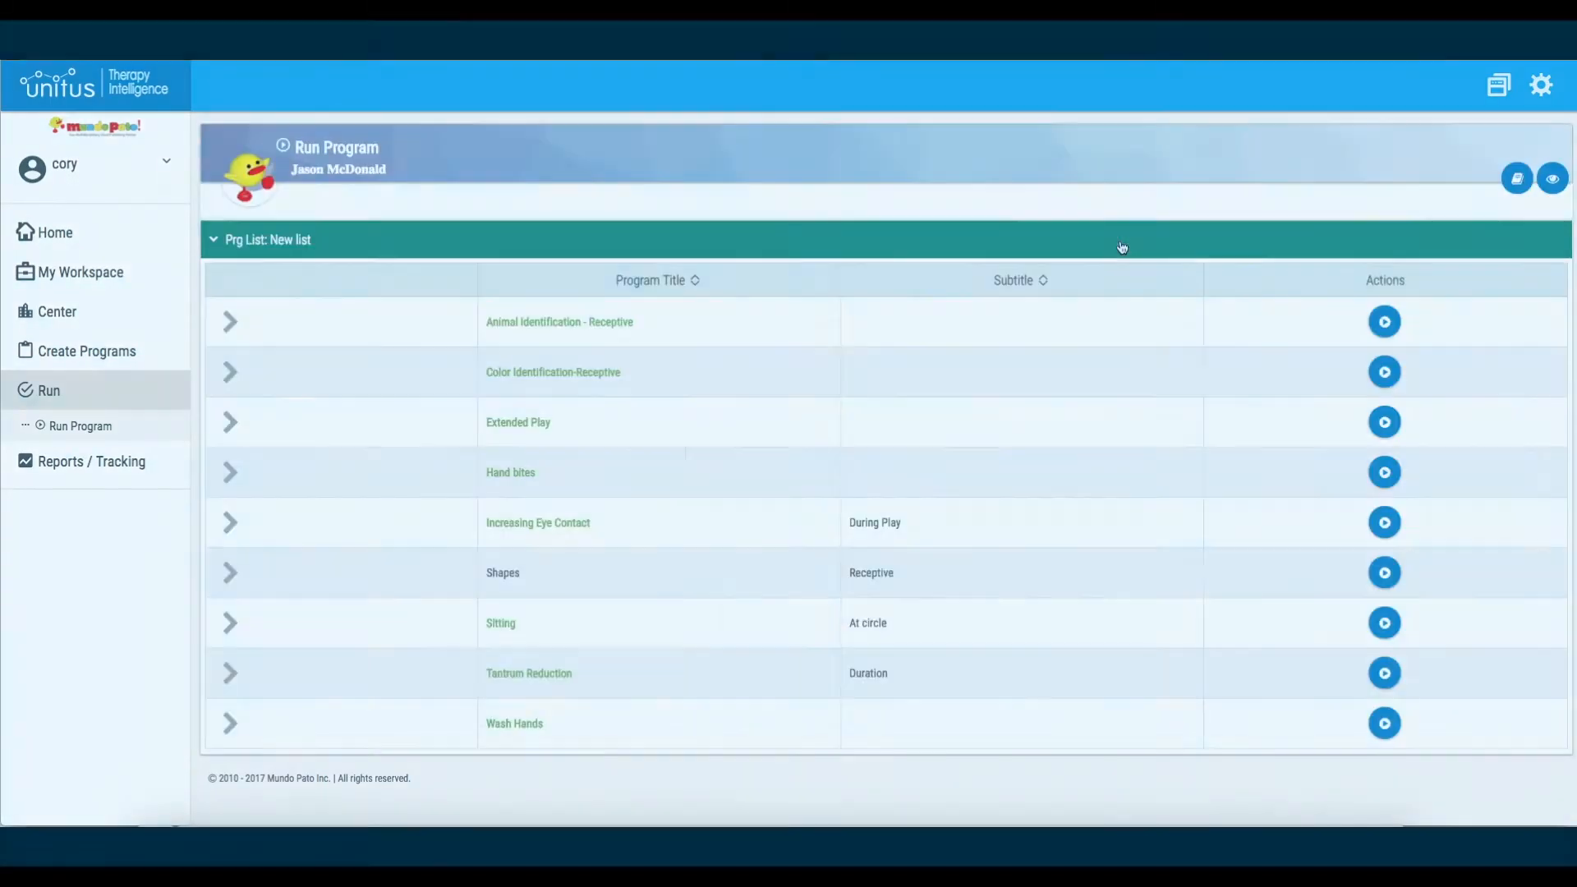
Step: Run Wash Hands again from the program list and mark dry hands as done independently
left_click(1383, 723)
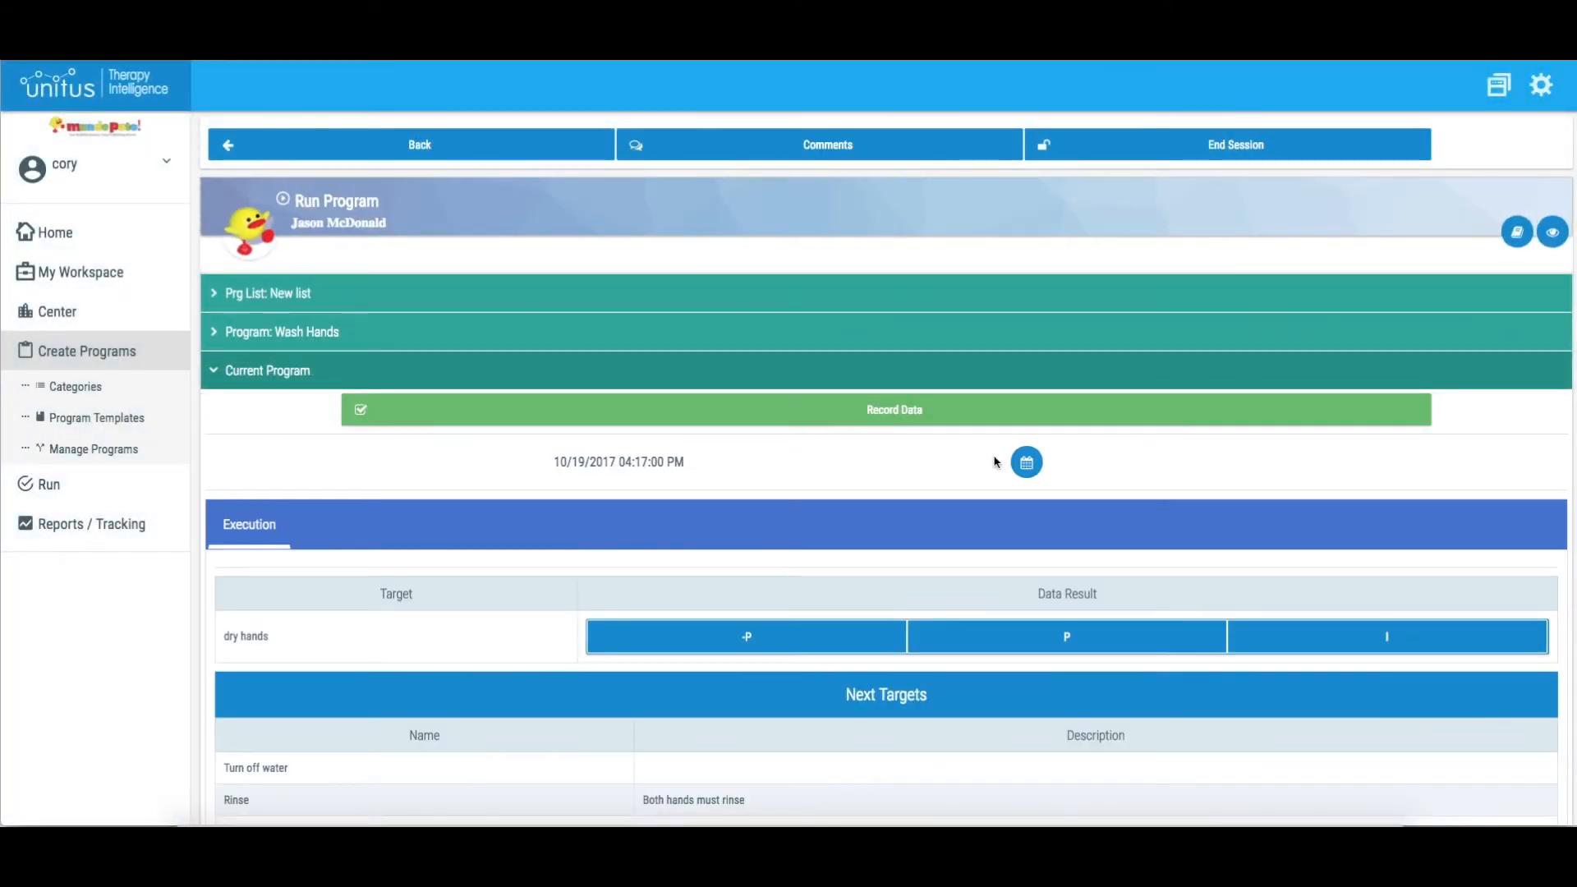
scroll("down", 3)
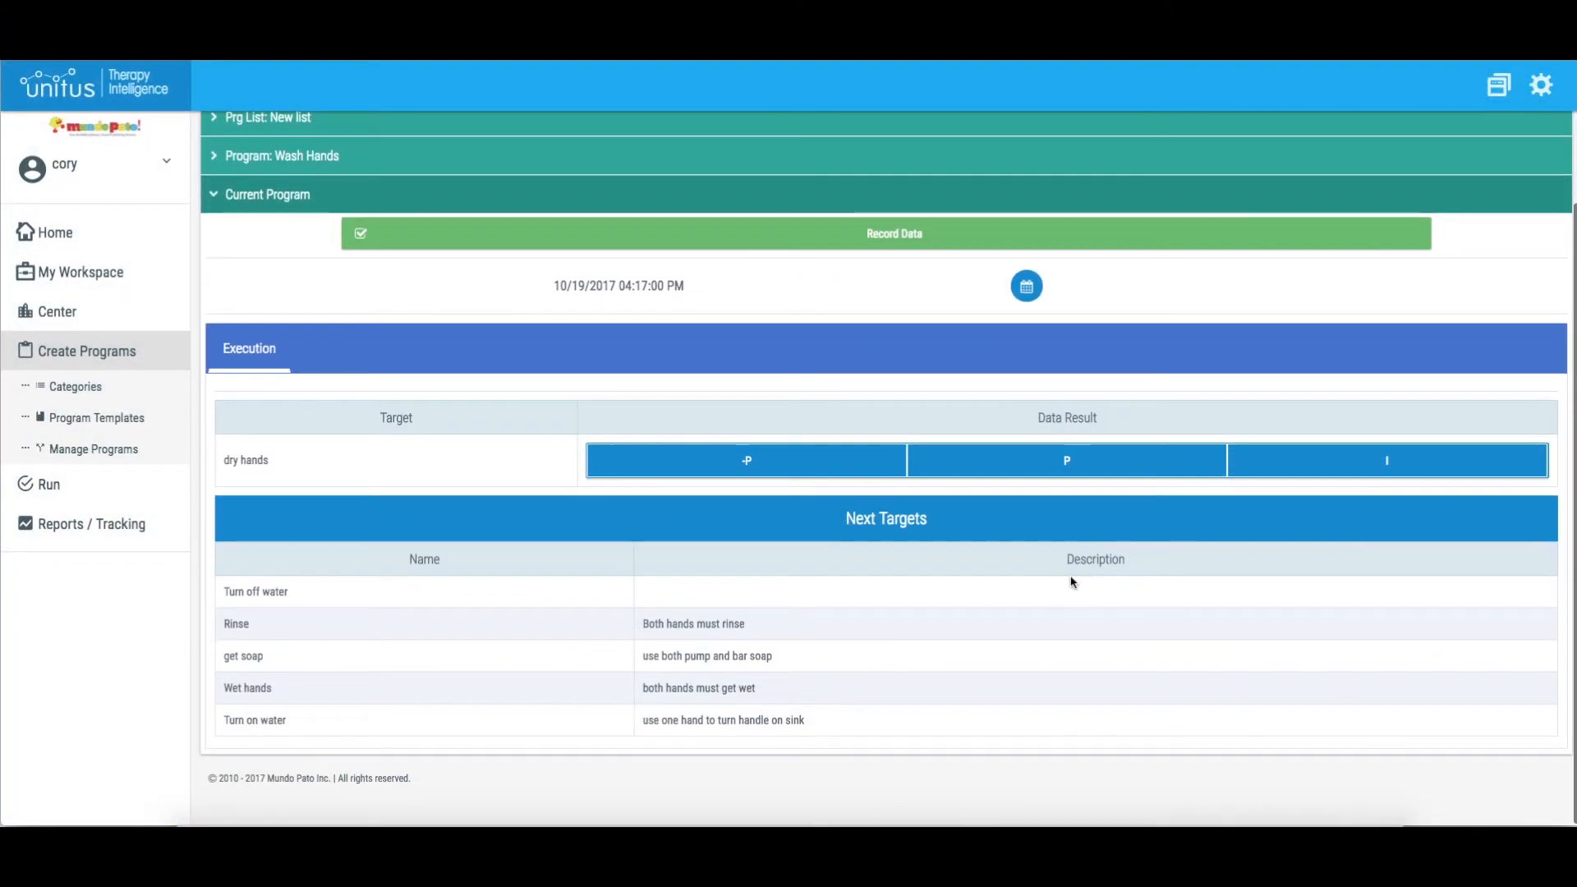
mouse_move(1055, 582)
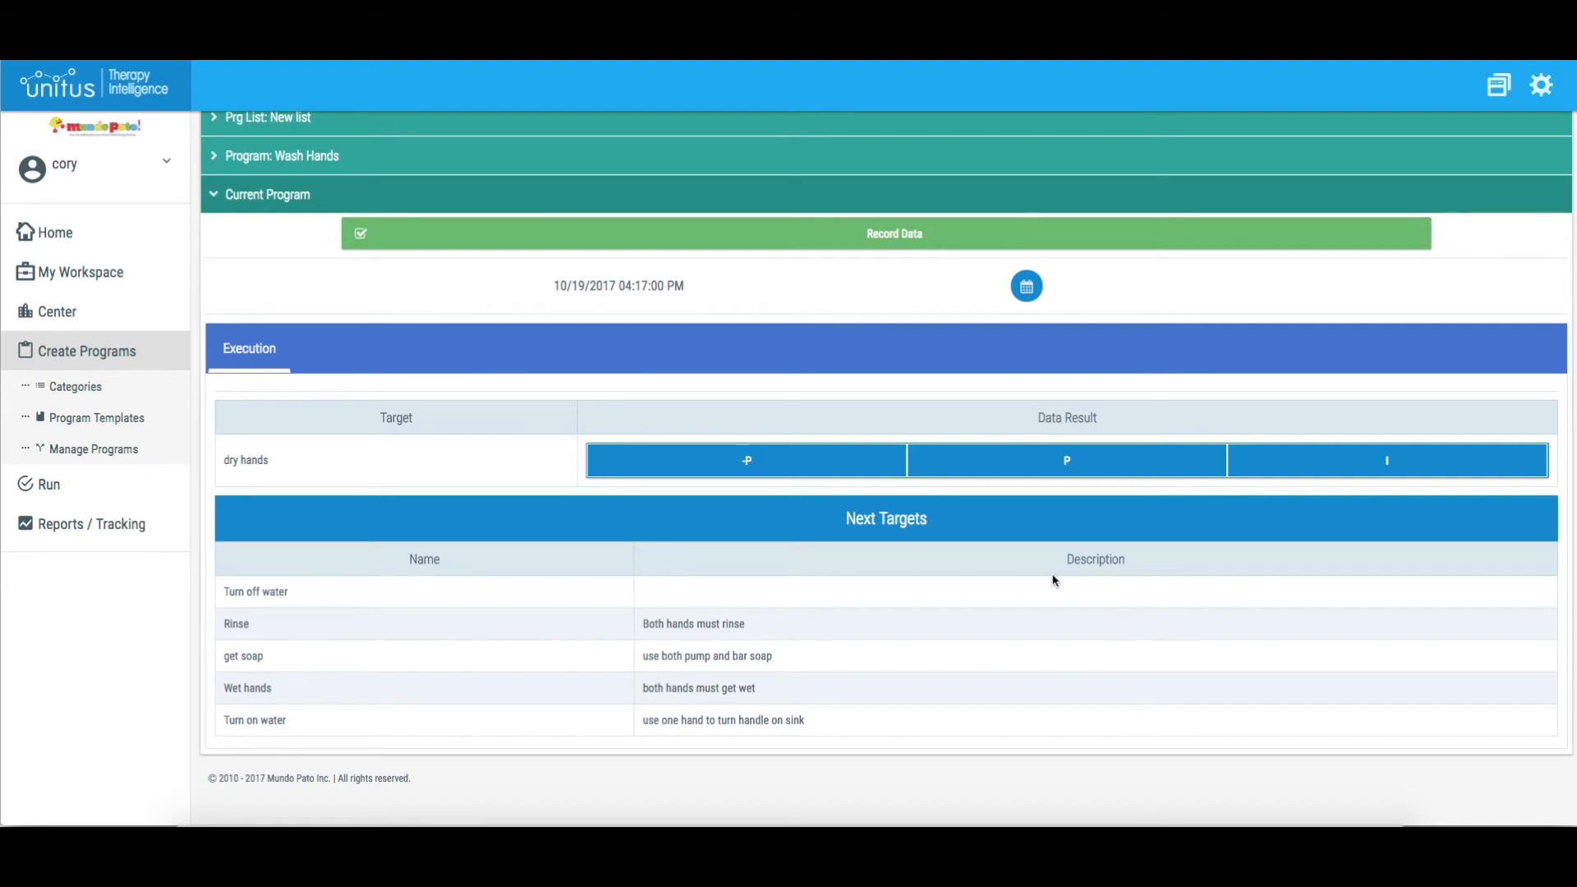
mouse_move(299, 479)
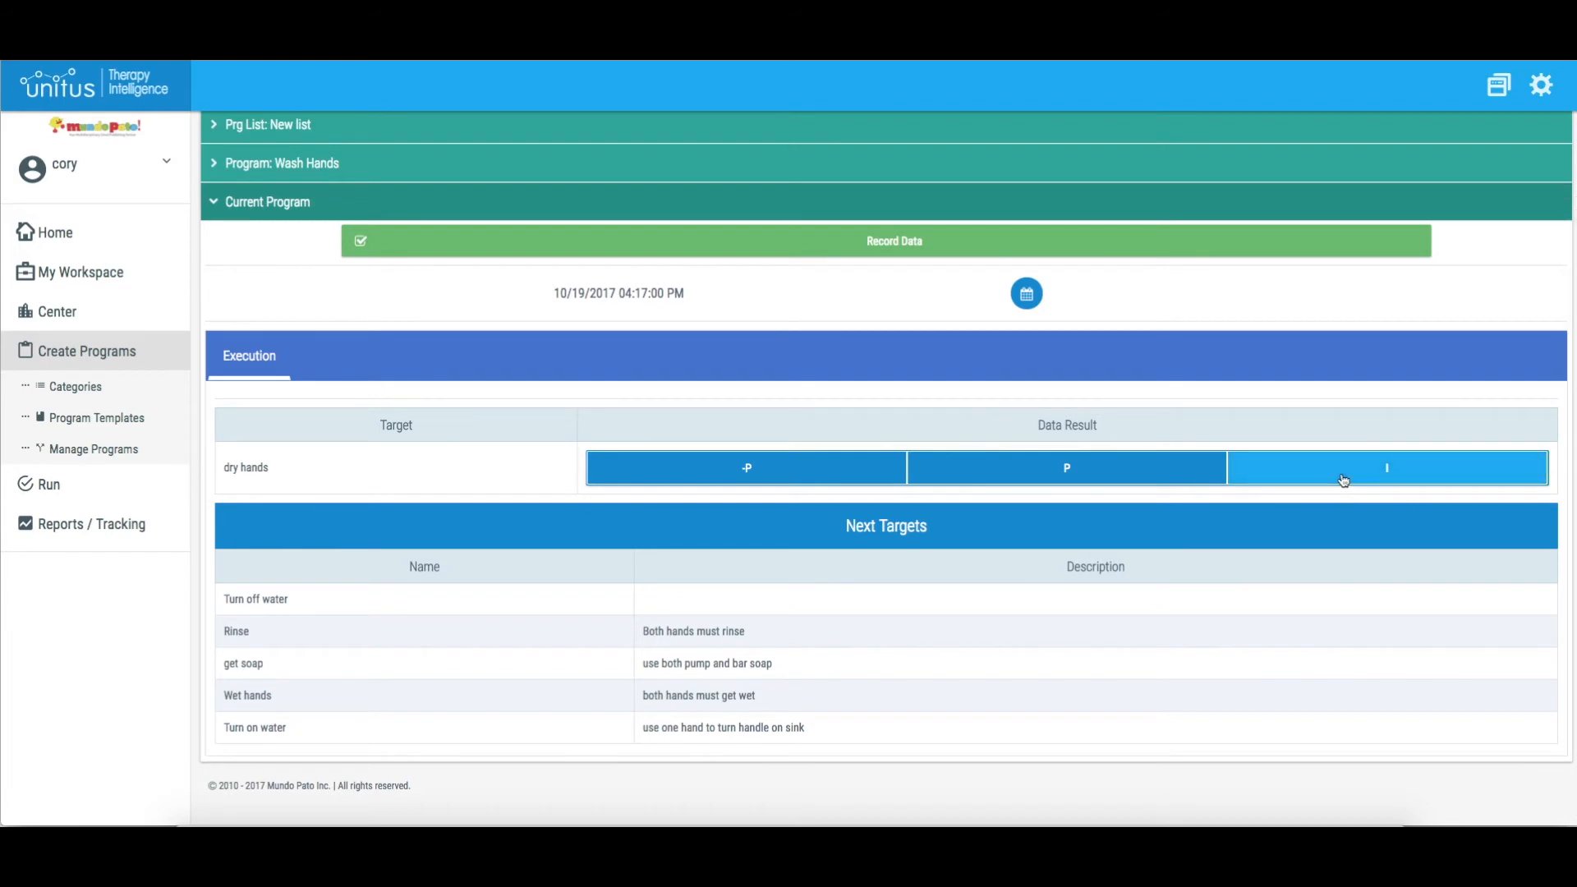
left_click(1386, 468)
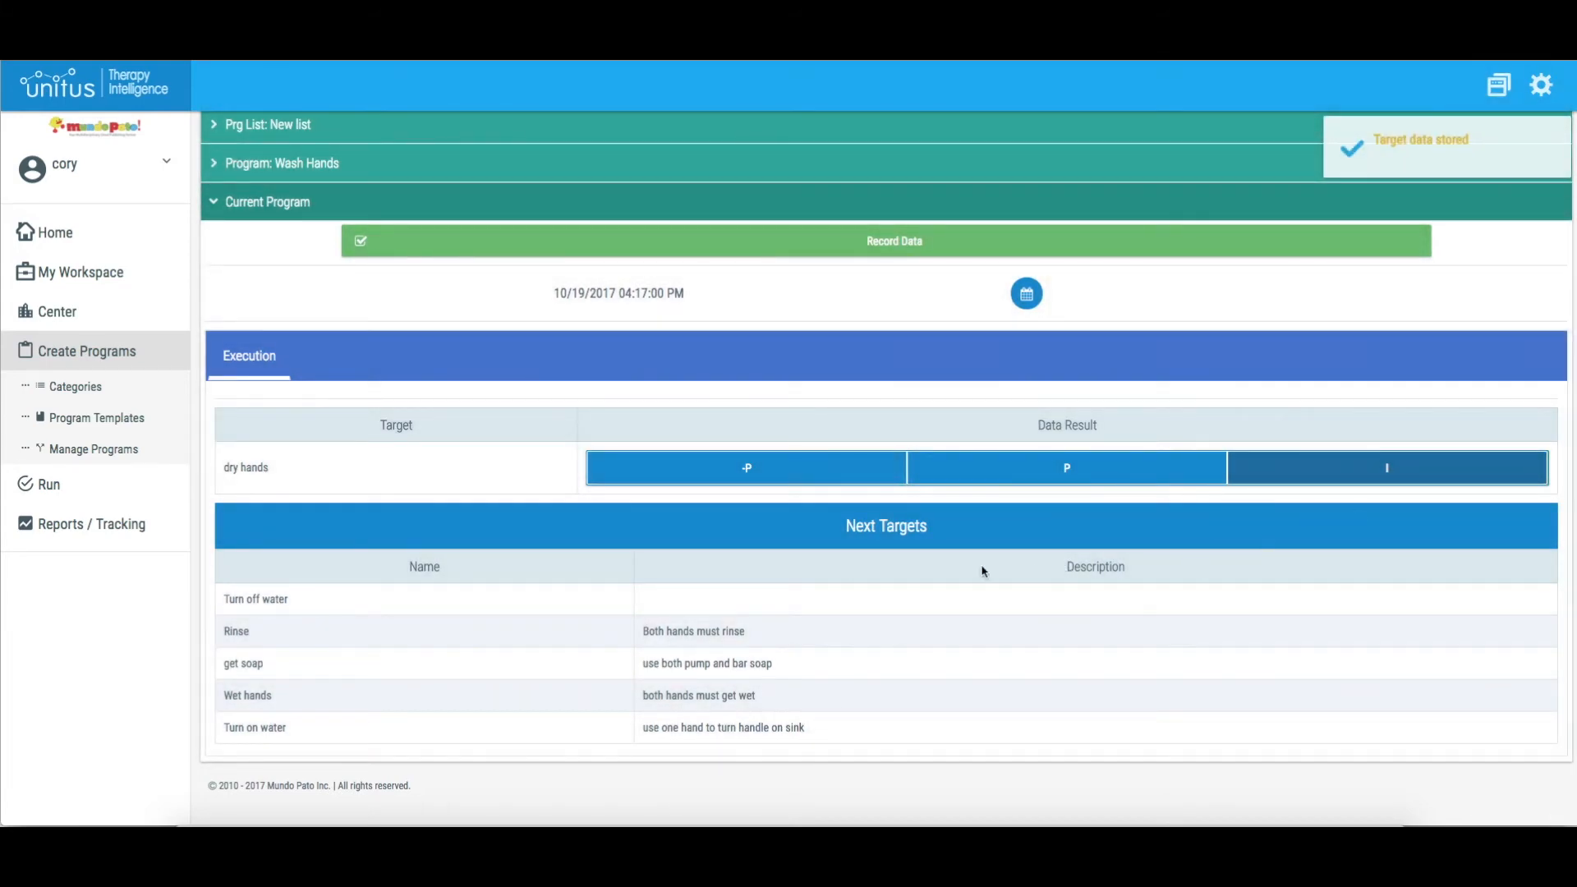
mouse_move(324, 611)
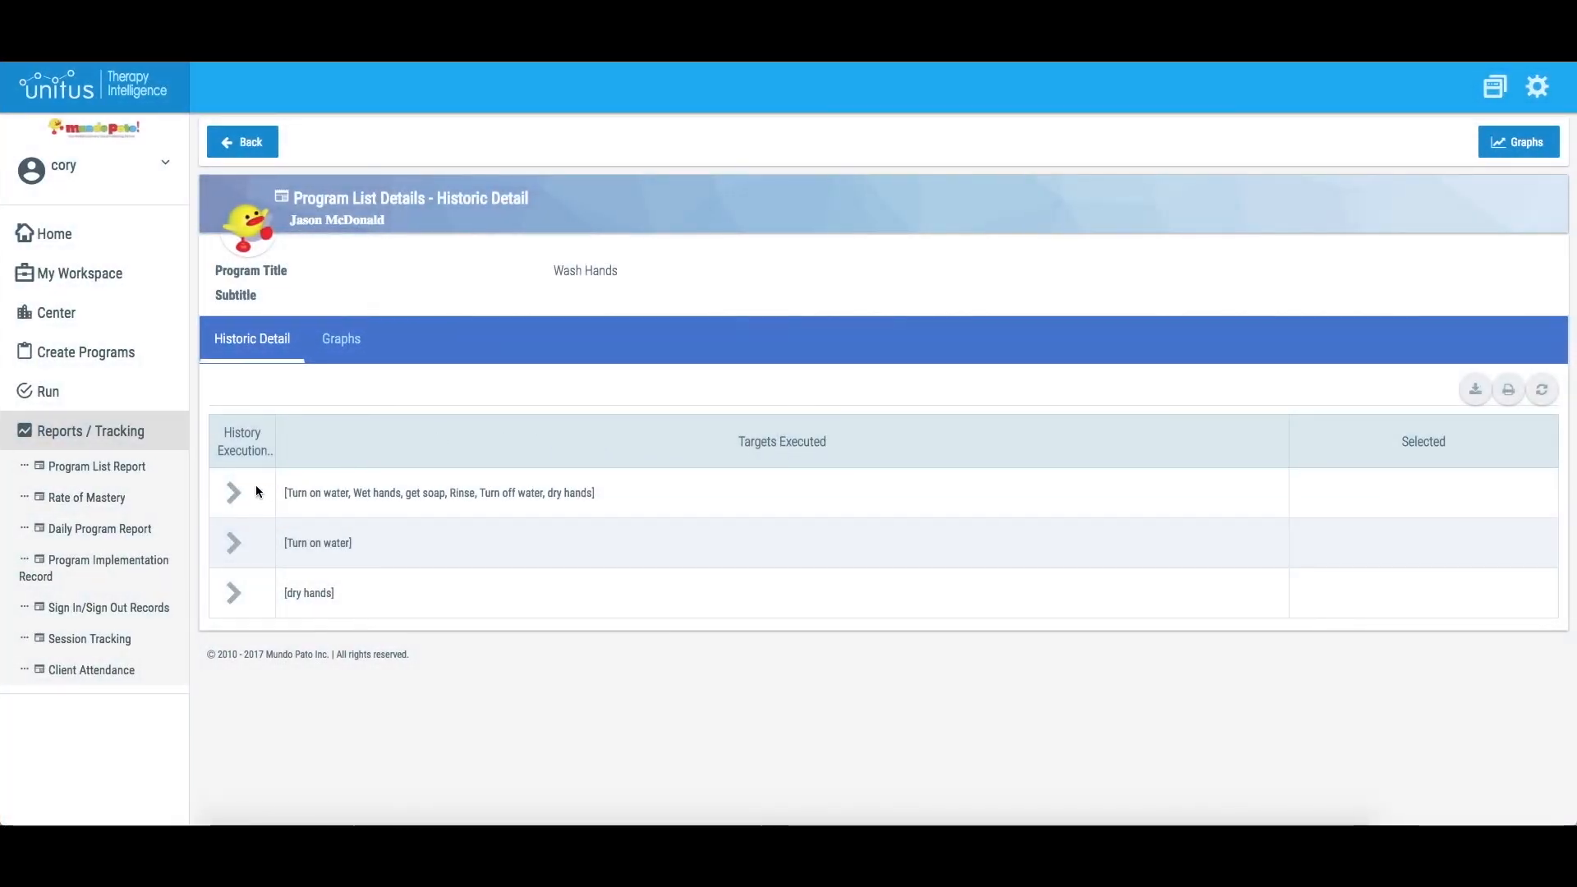
Step: Expand the six-step, Turn on water and dry hands history rows to show their sessions
left_click(233, 493)
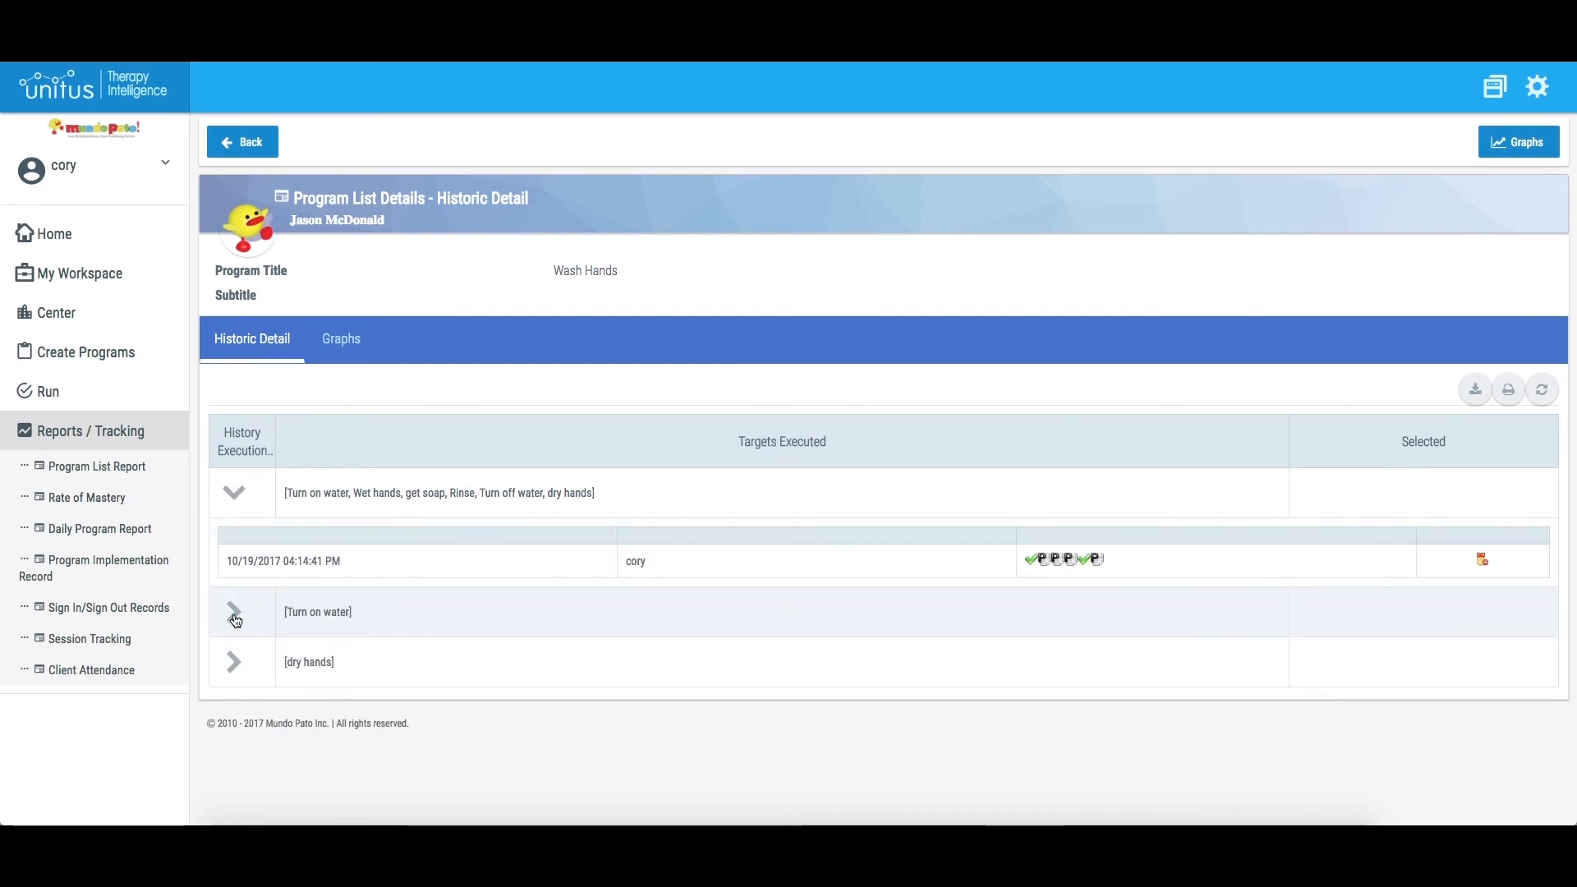
left_click(235, 611)
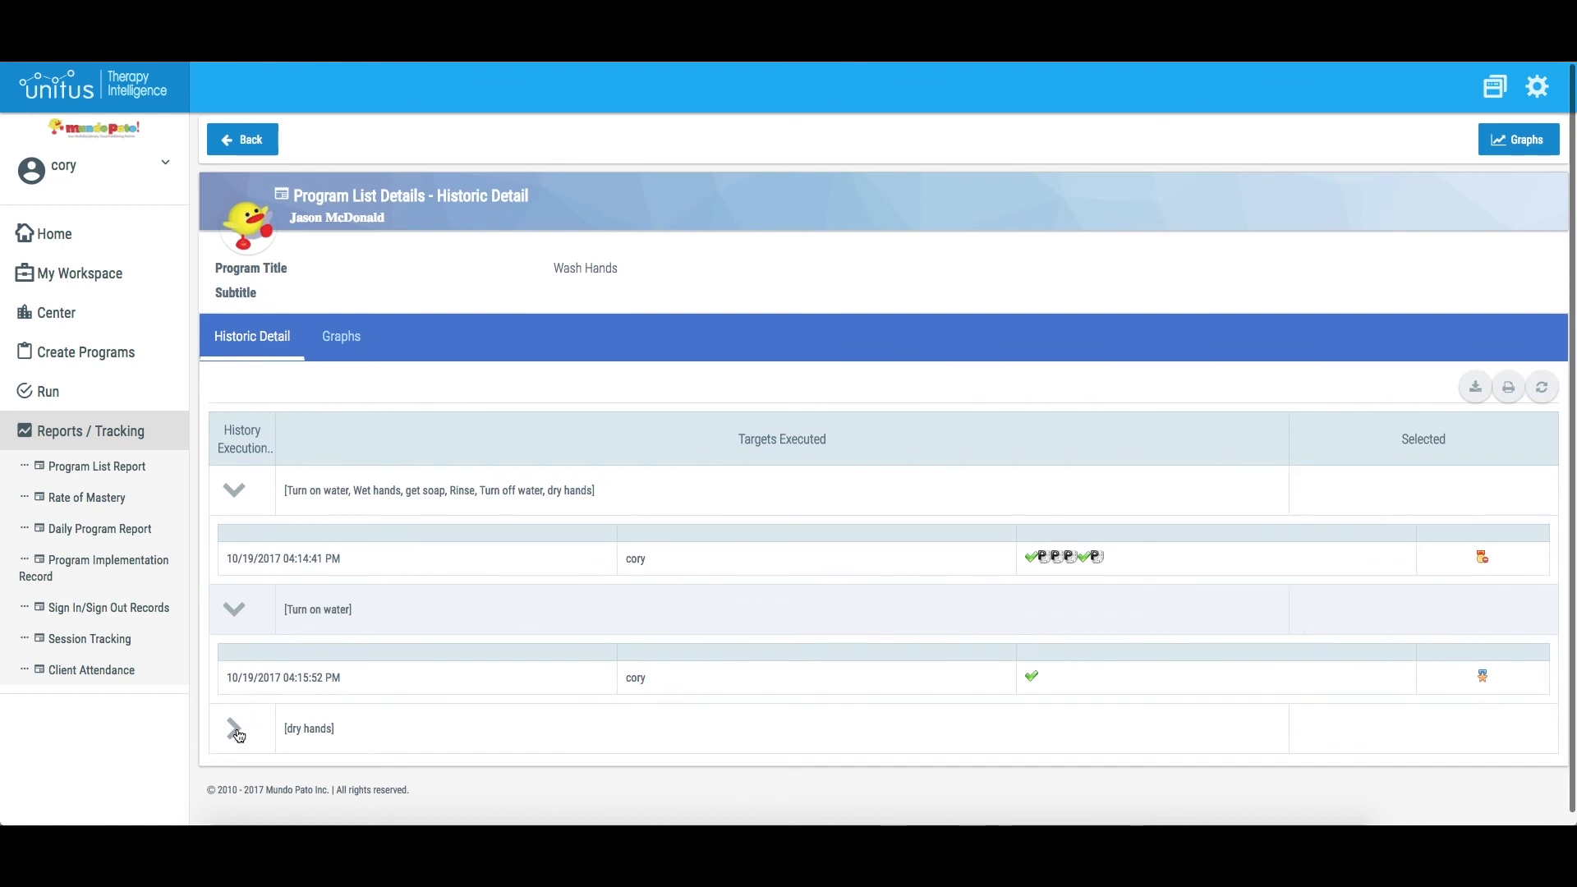
left_click(234, 728)
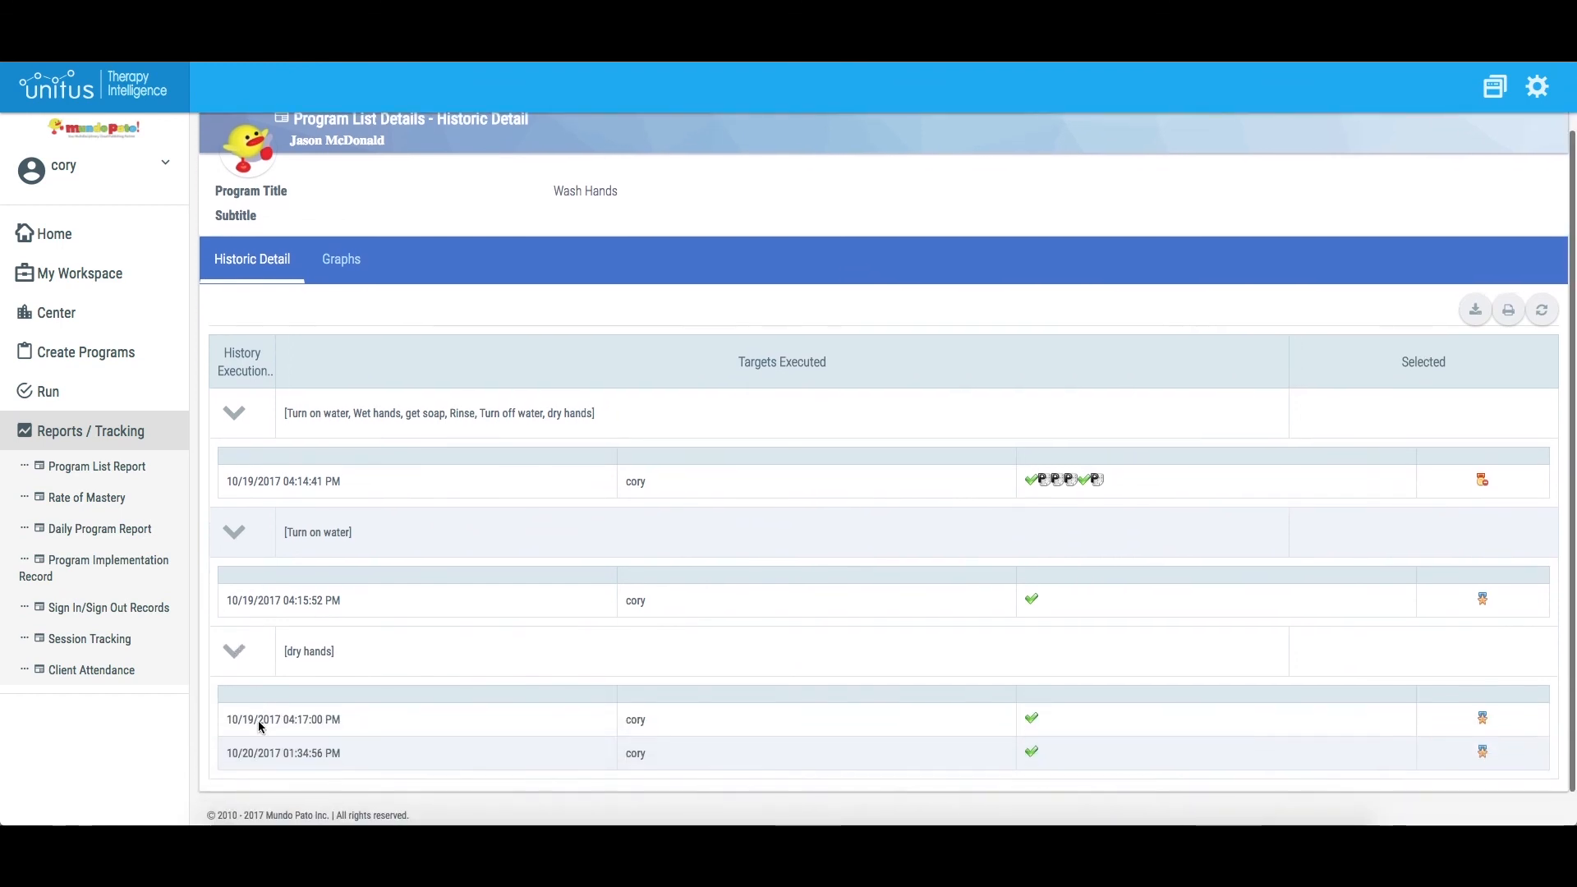